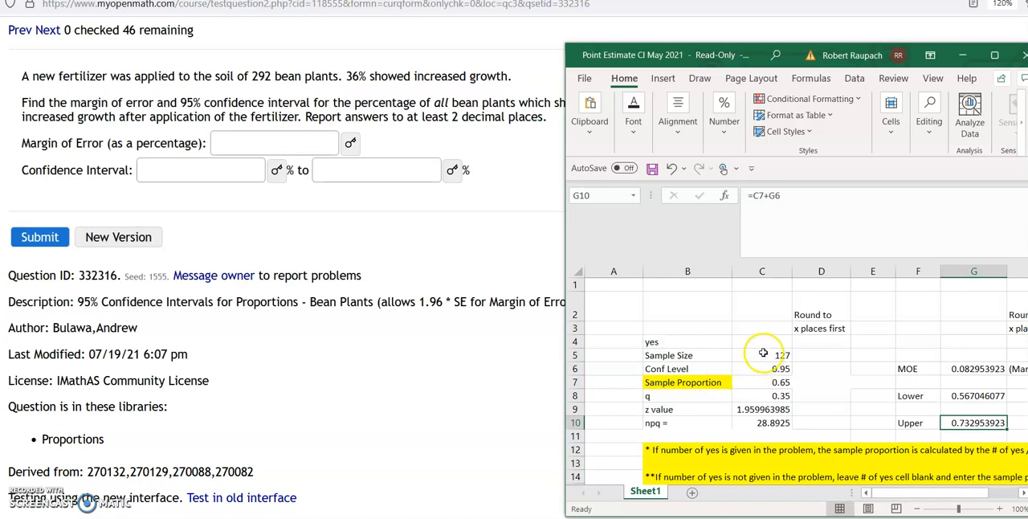
Enter sample size 292 and proportion 0.36, giving MOE 0.0551 and bounds 0.3049–0.4151.
left_click(761, 354)
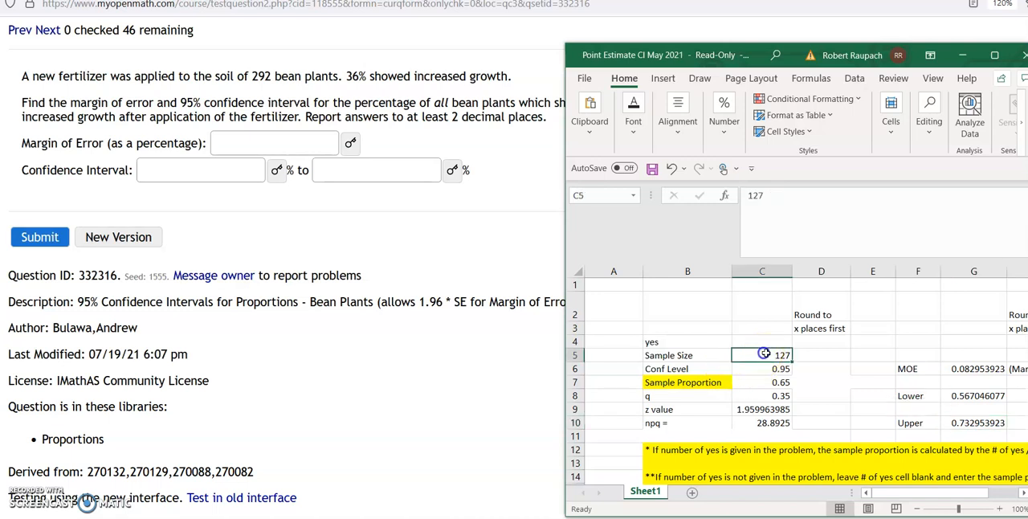
type("292")
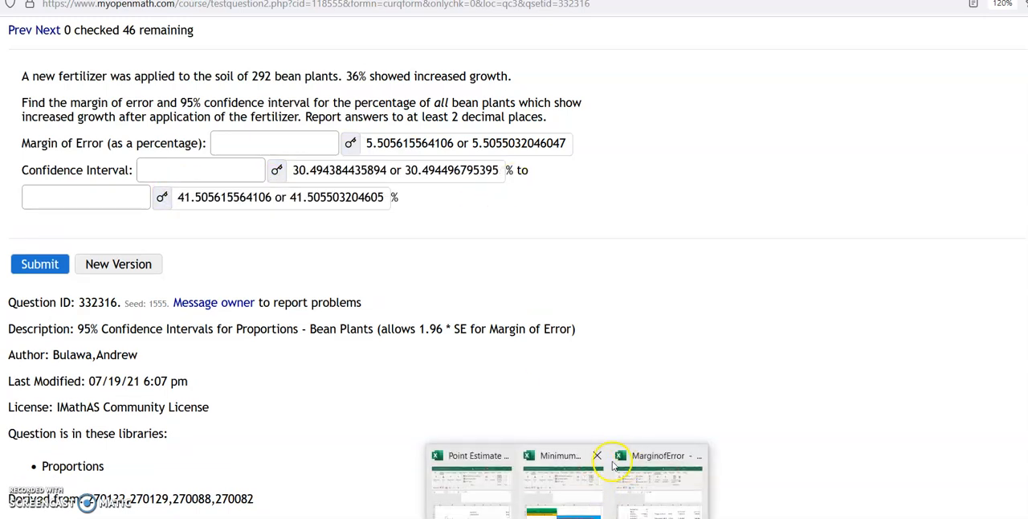
left_click(471, 455)
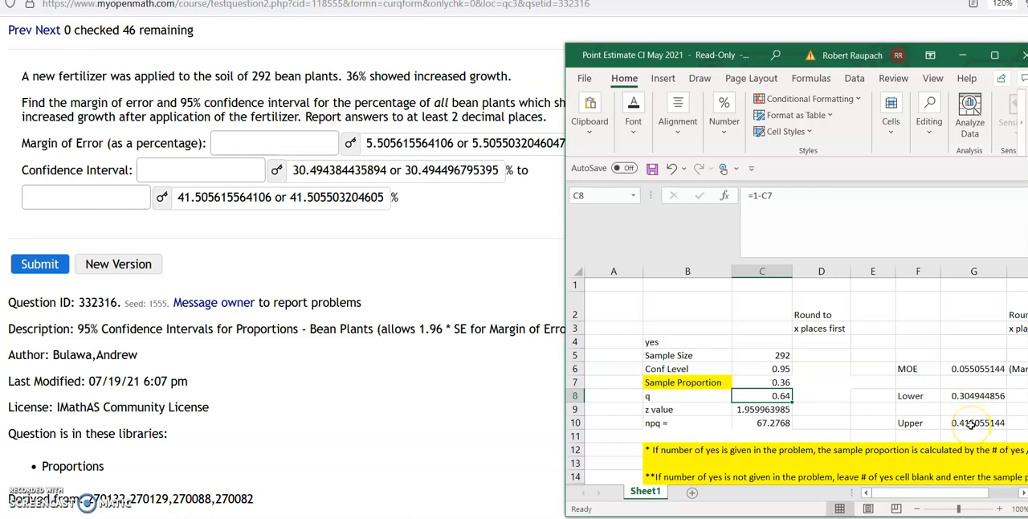
mouse_move(970, 376)
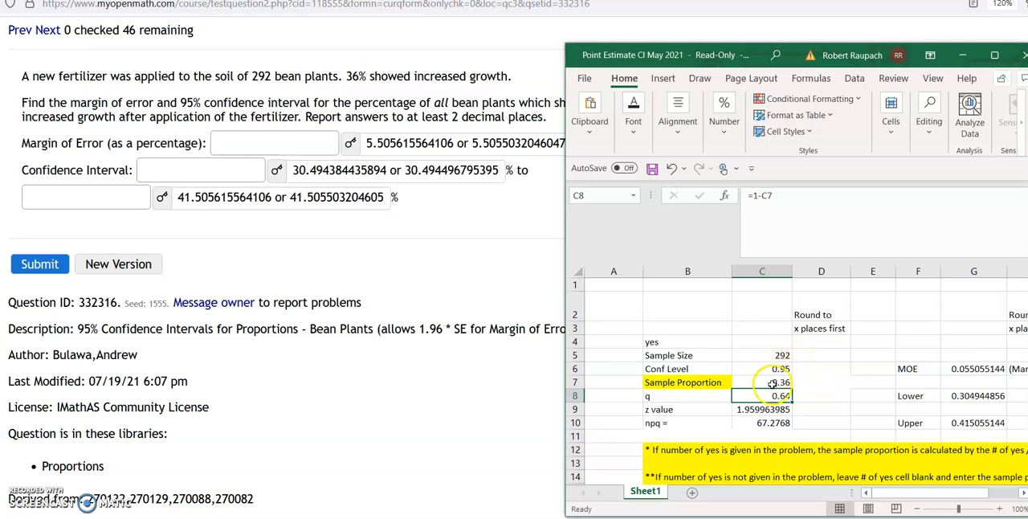
left_click(762, 381)
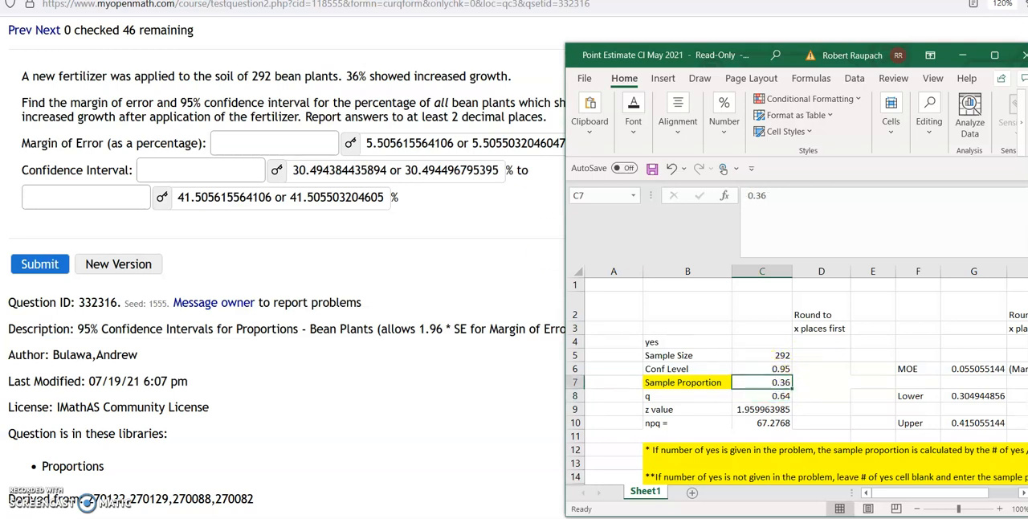
left_click(46, 30)
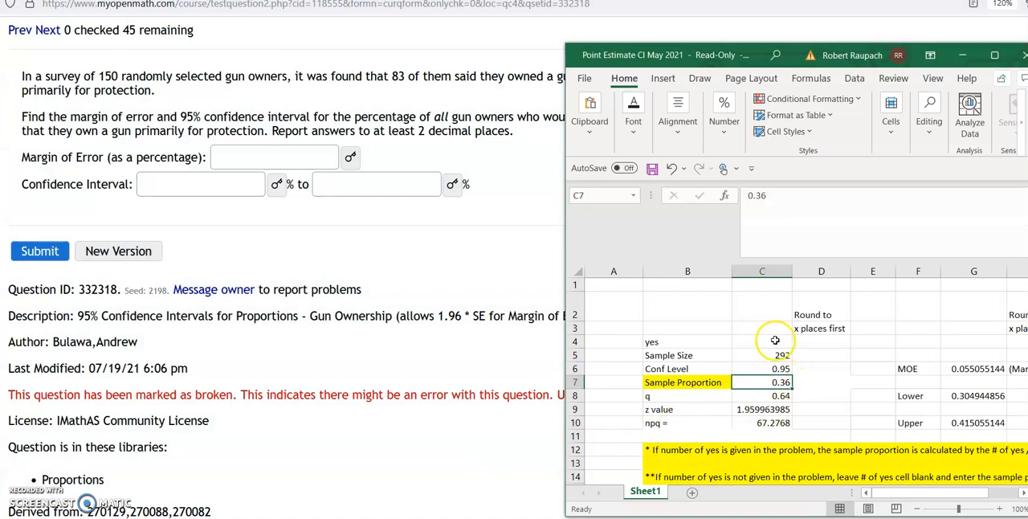
Enter 83 yes and sample size 150, and clear the sample proportion cell.
left_click(761, 342)
type("83")
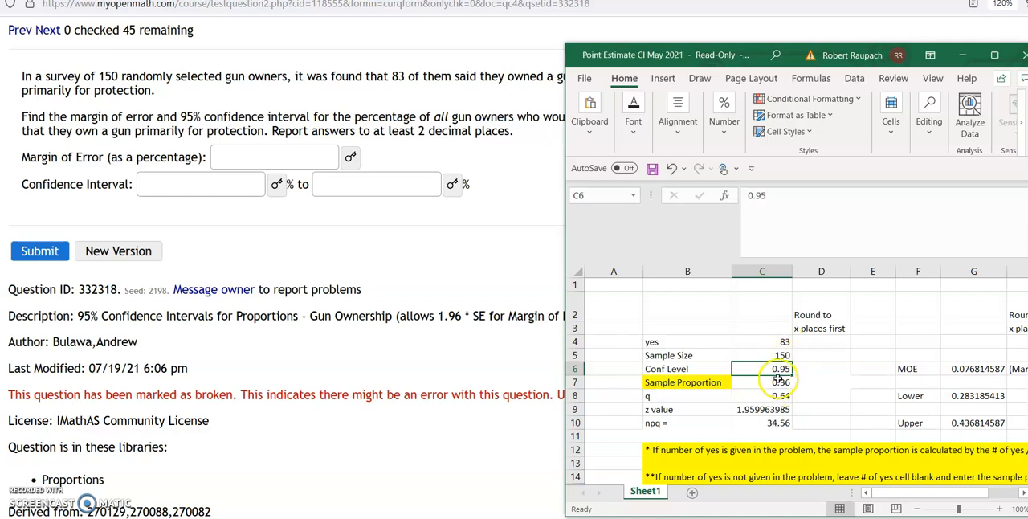
left_click(762, 382)
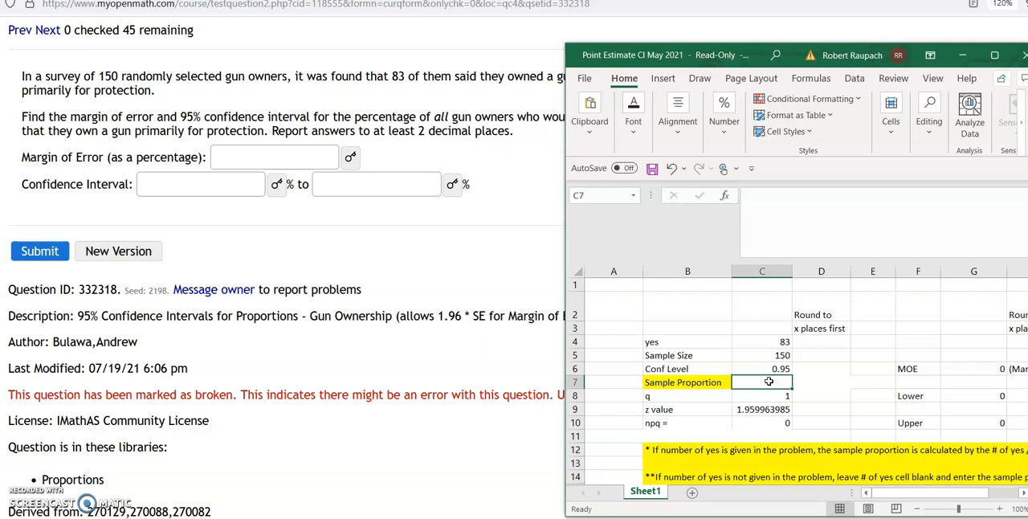
Build the =C4/C5 proportion formula, yielding 0.5533 and bounds 0.4738–0.6329.
type("=C4/")
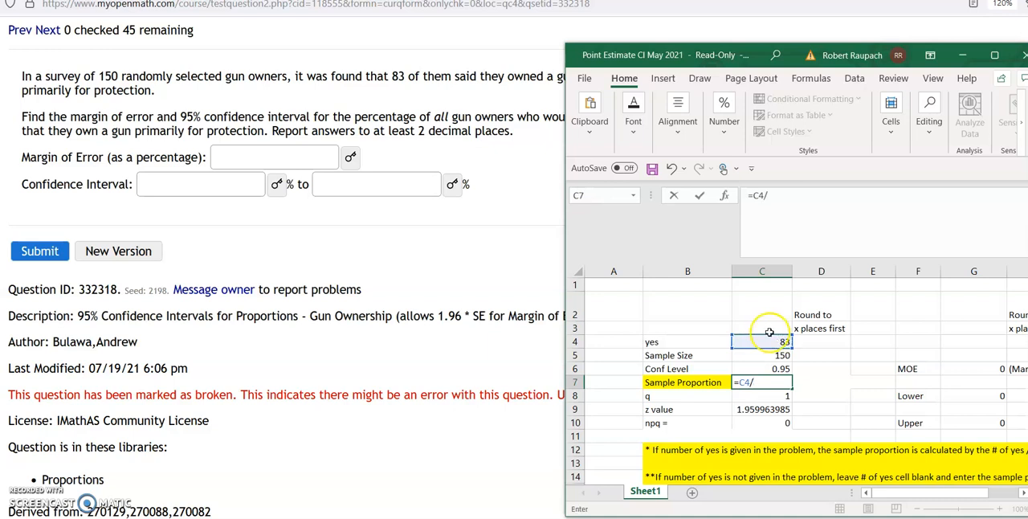
left_click(761, 355)
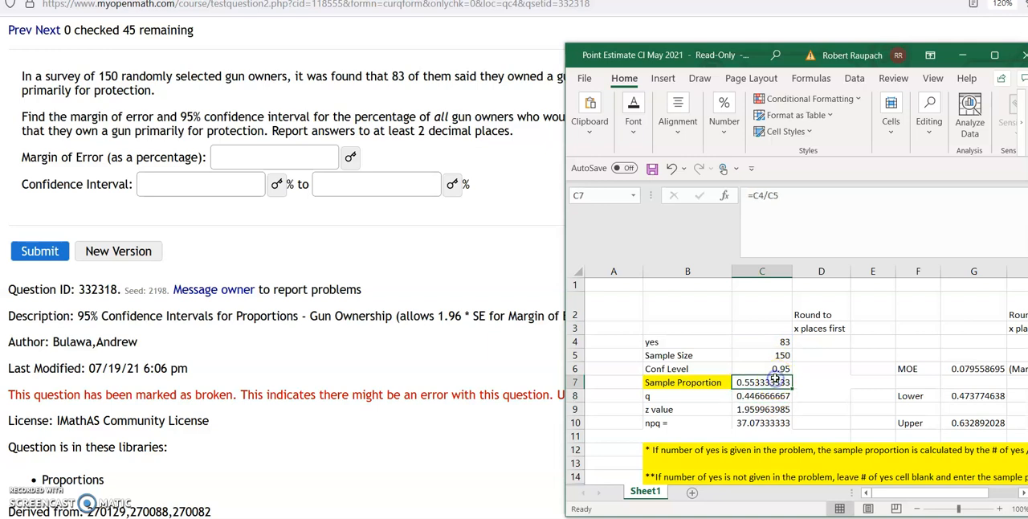
left_click(761, 341)
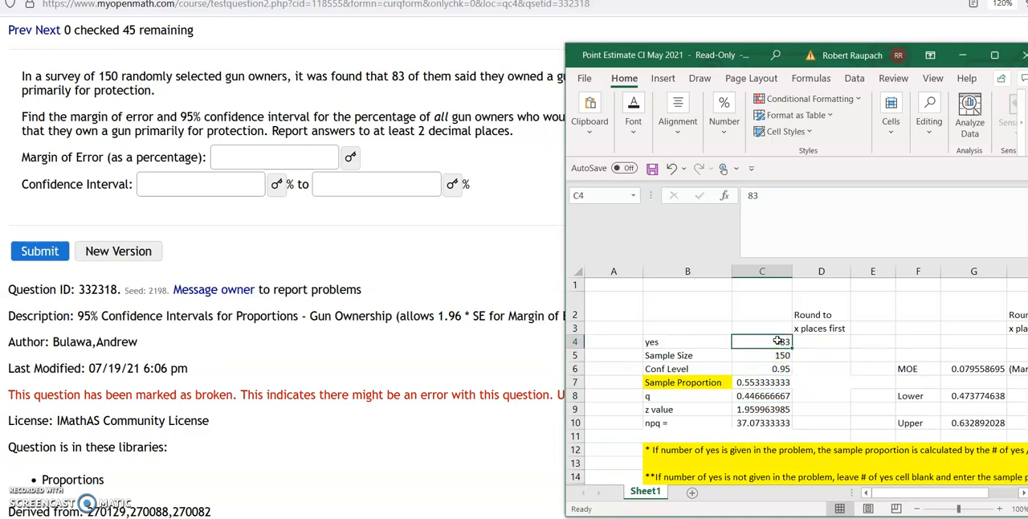
left_click(762, 355)
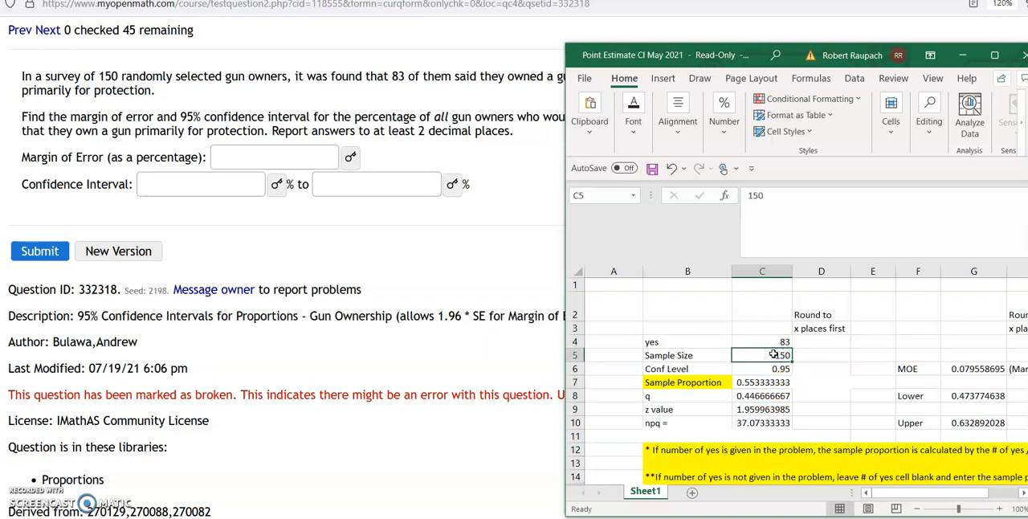
left_click(762, 382)
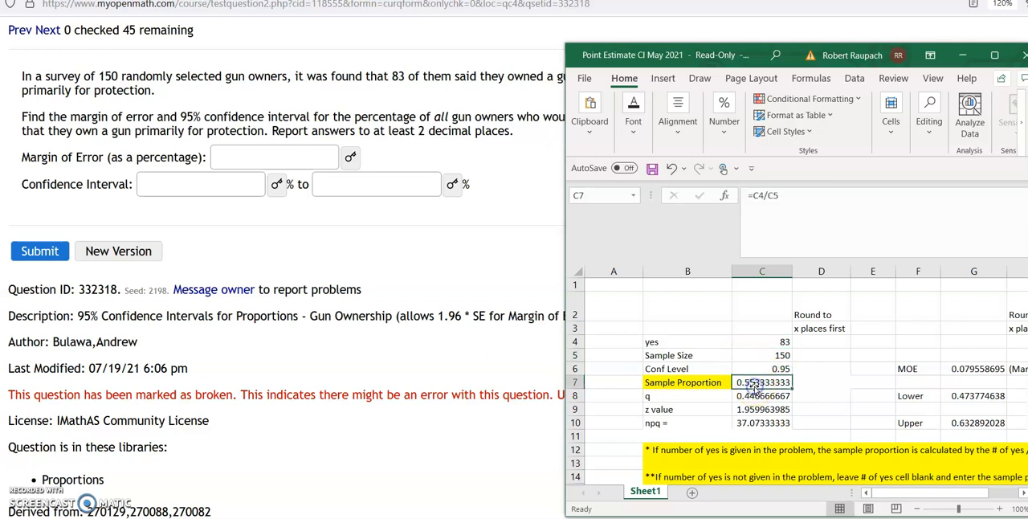
mouse_move(882, 302)
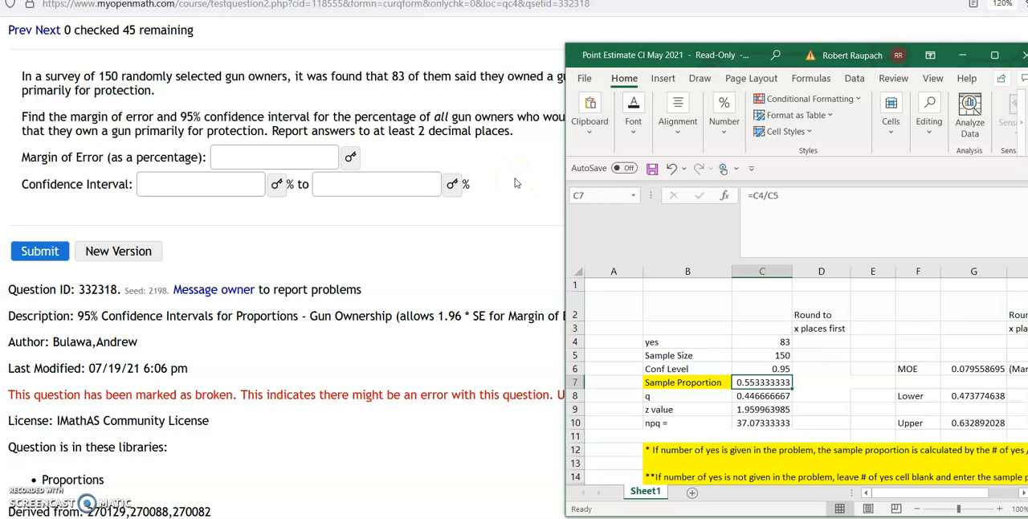
left_click(762, 342)
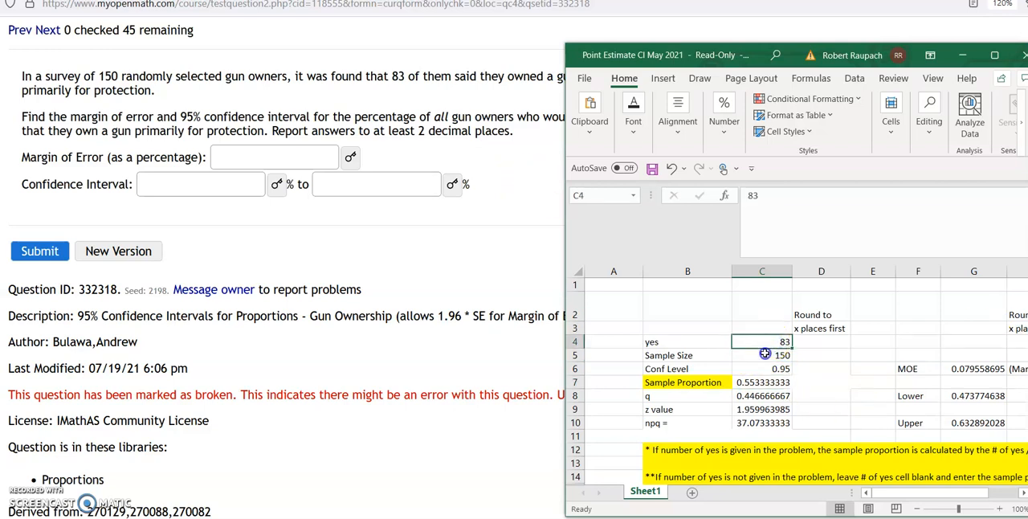
left_click(762, 354)
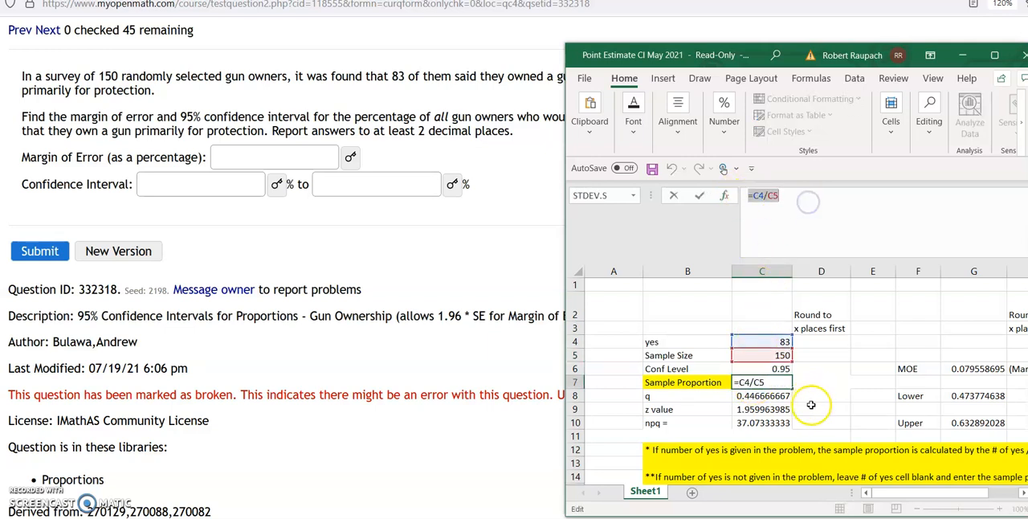
left_click(761, 341)
type("92")
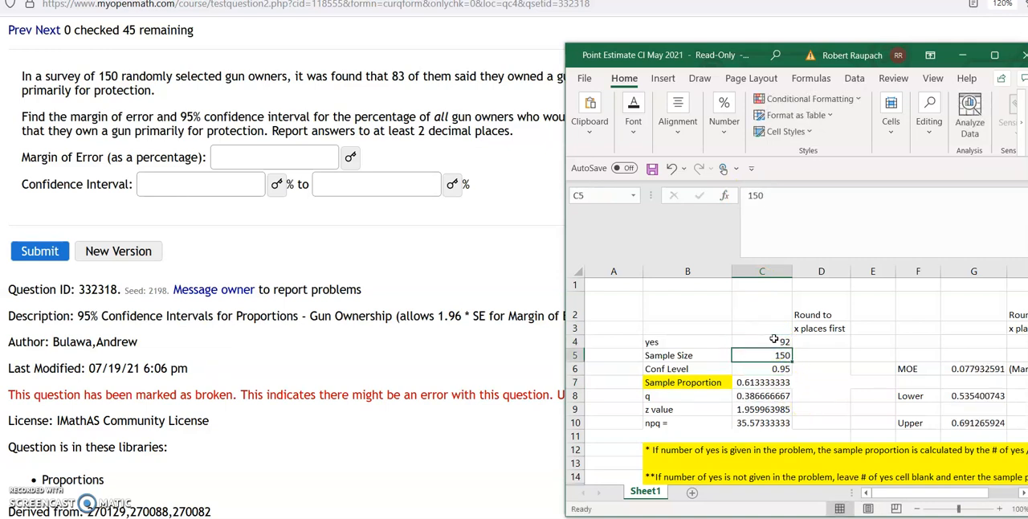
type("369")
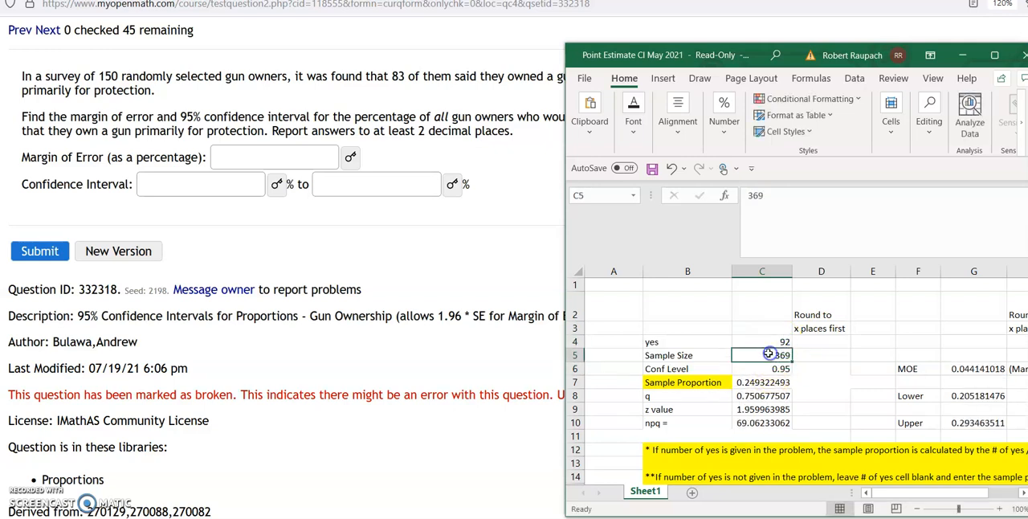
left_click(762, 382)
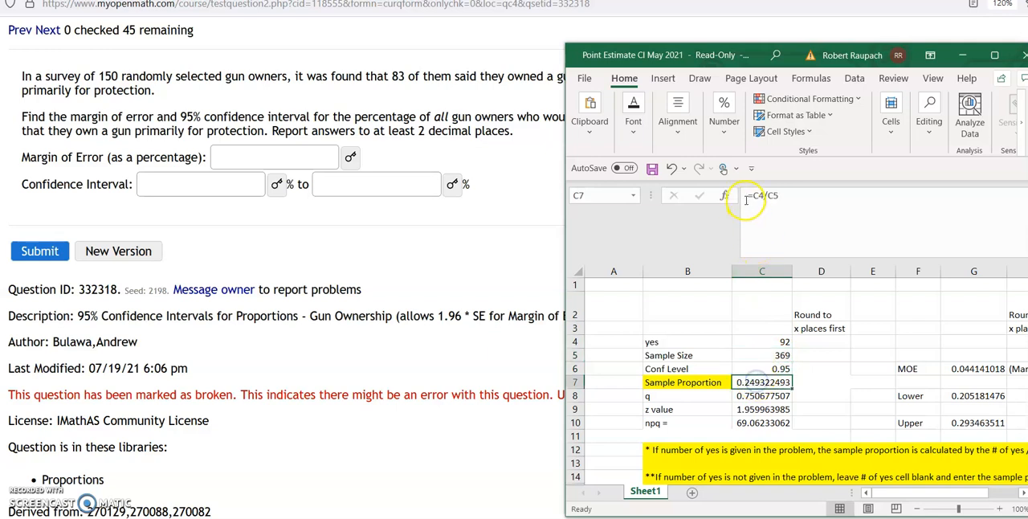
left_click(762, 341)
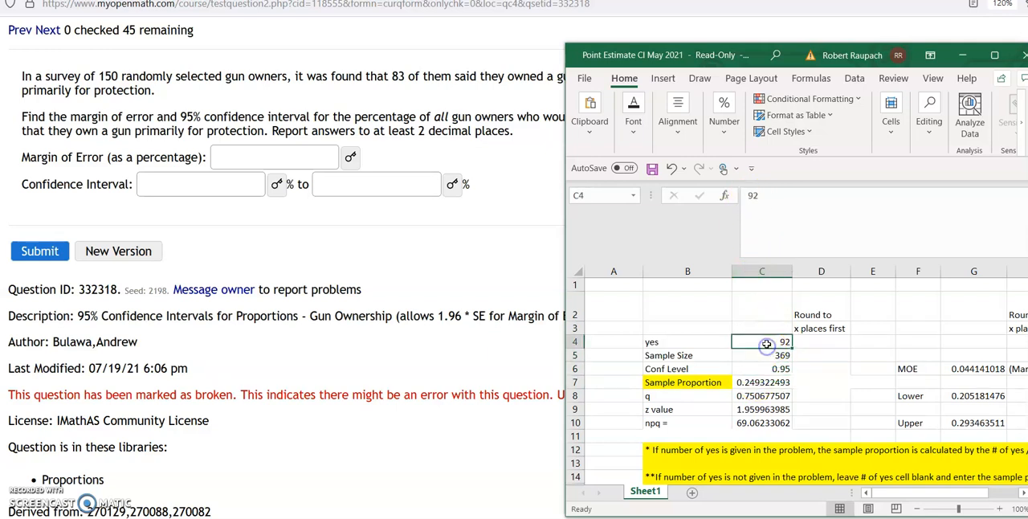
type("83")
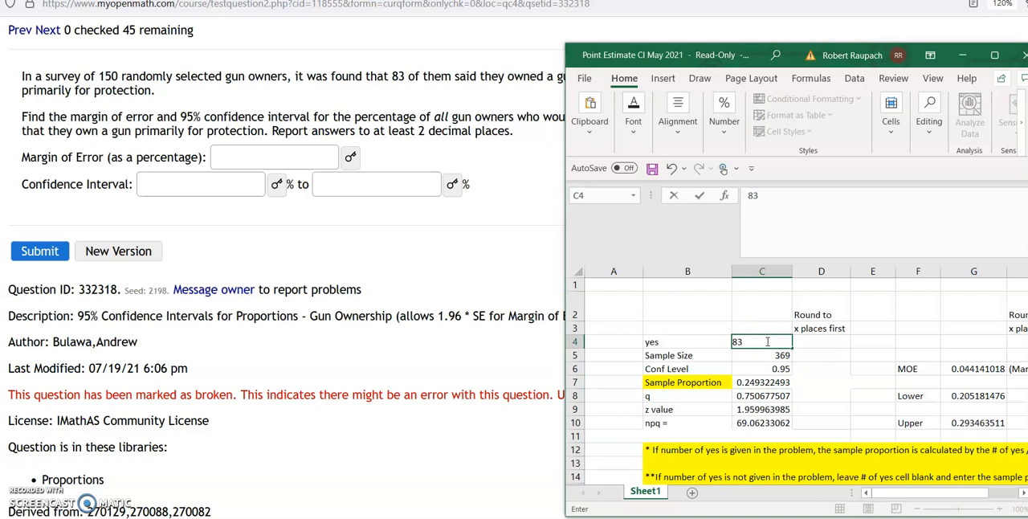
left_click(761, 369)
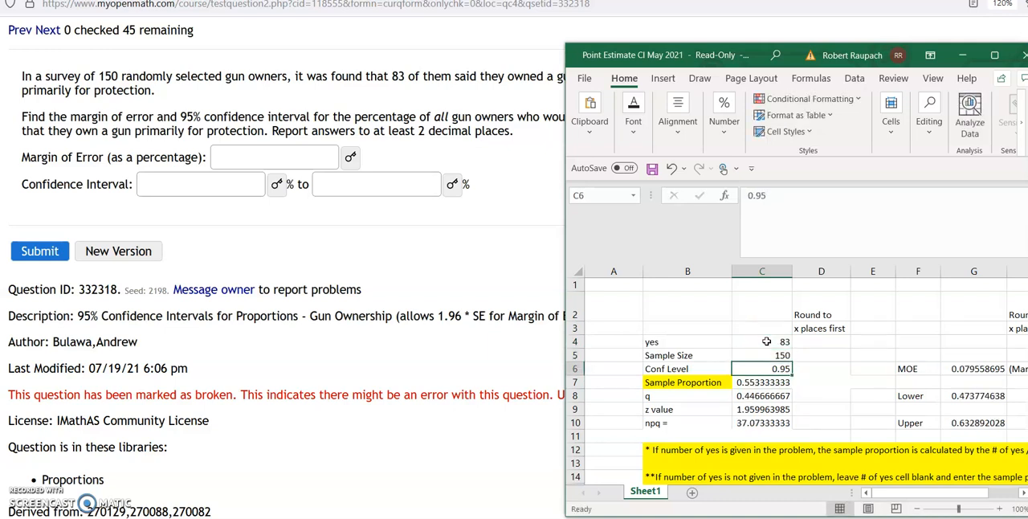
left_click(761, 381)
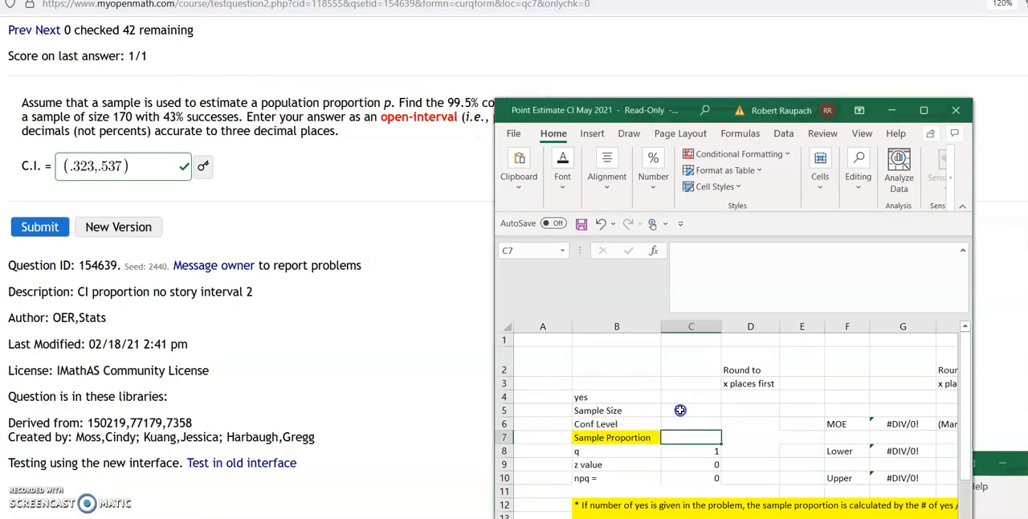
Enter sample size 170 and sample proportion .43 for the 99.5% question.
left_click(691, 410)
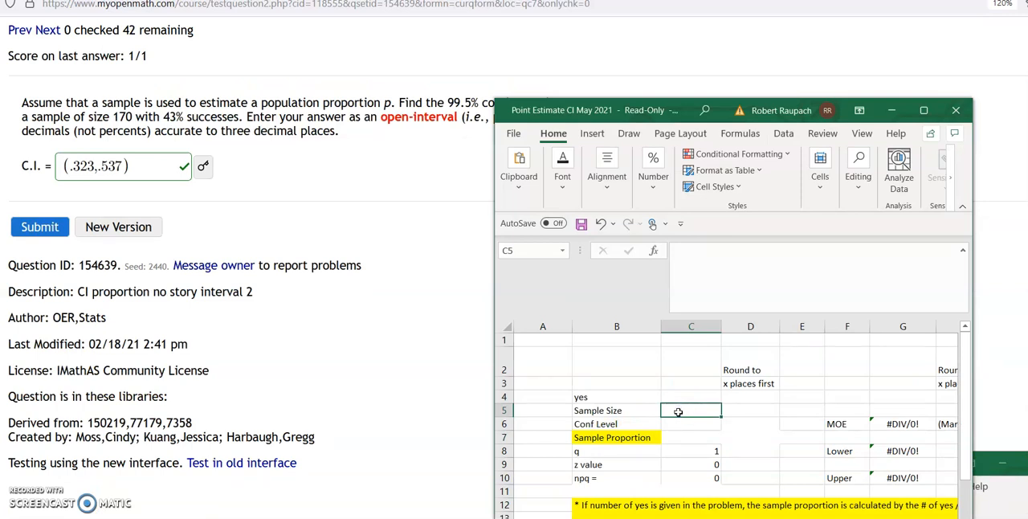
type("170")
left_click(691, 423)
type("0.995")
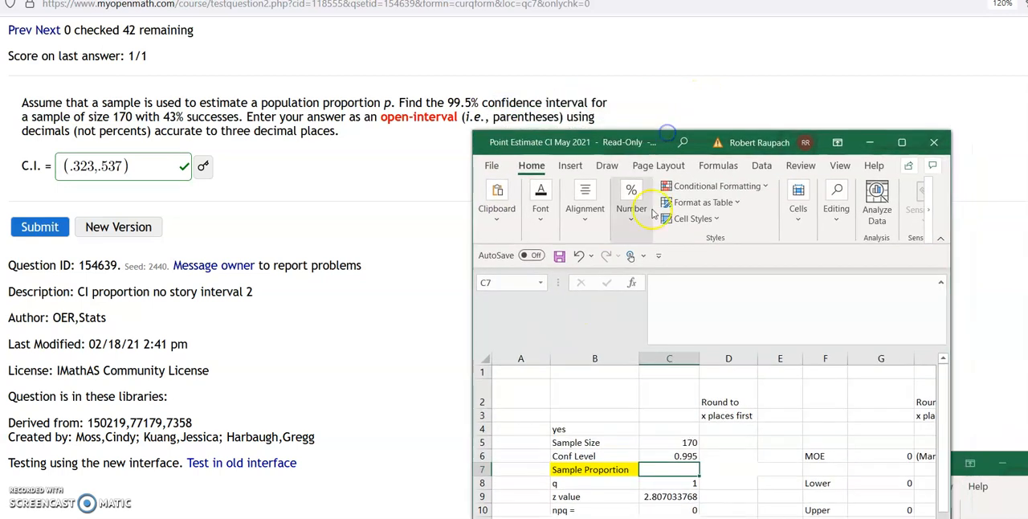
type(".43")
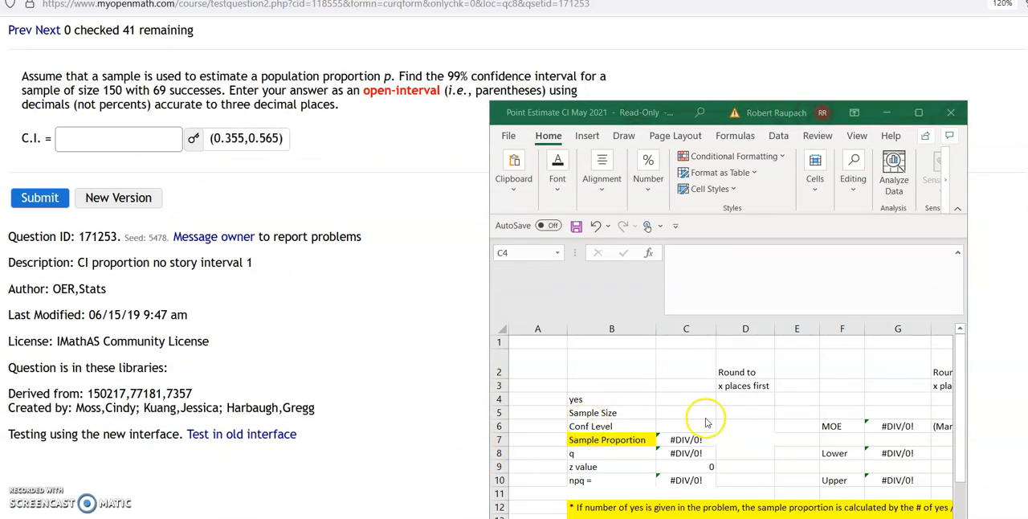
mouse_move(665, 408)
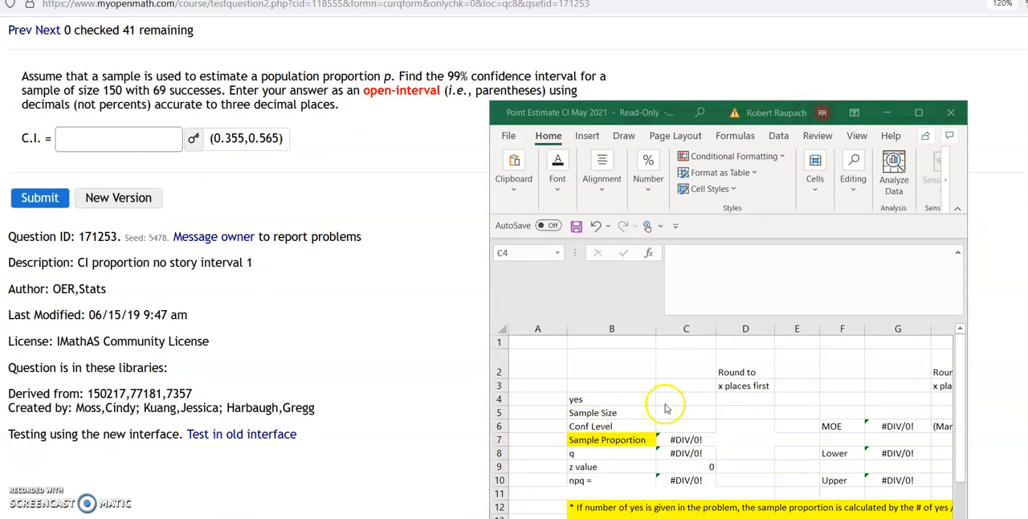
mouse_move(651, 395)
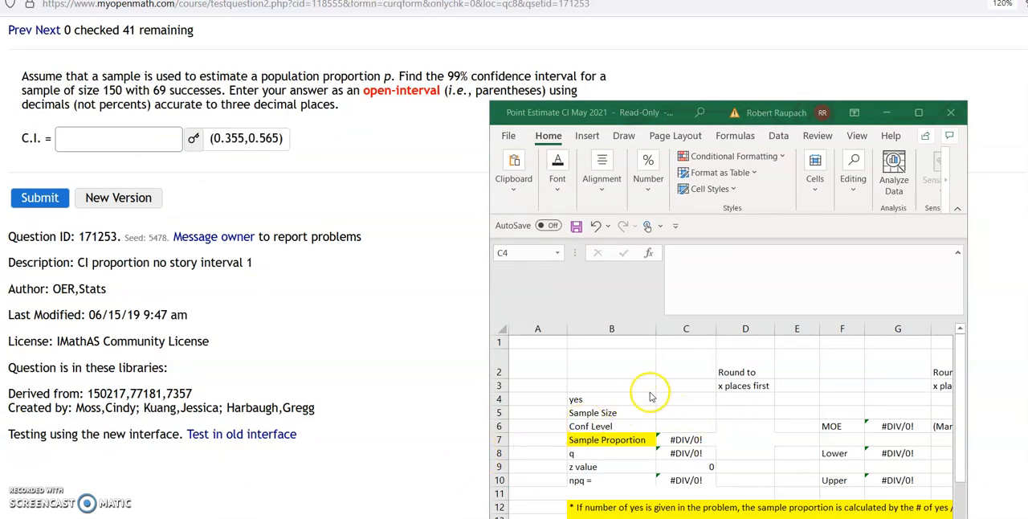
Enter 69 yes of 150 with proportion =C4/C5, giving 0.46 and bounds 0.3552–0.5648.
left_click(686, 398)
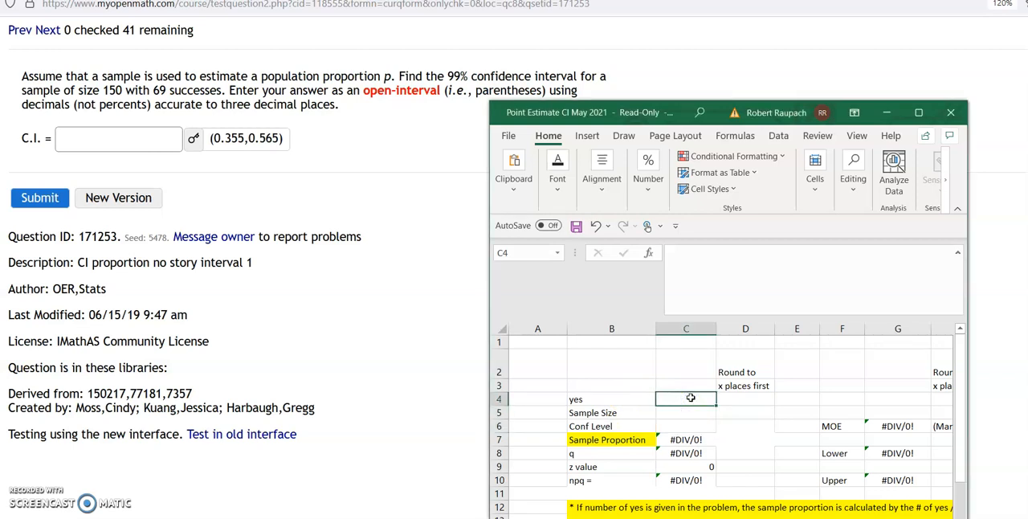
mouse_move(784, 251)
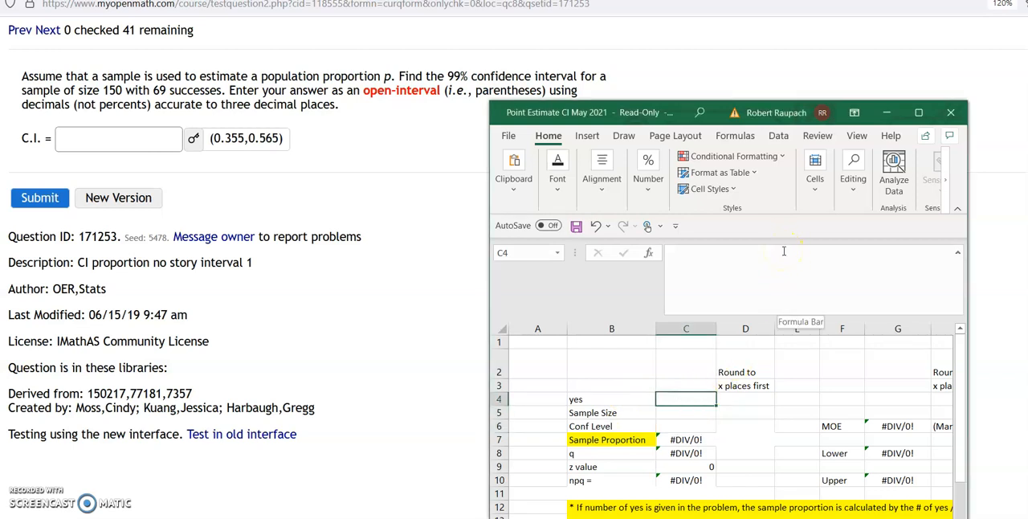
left_click(686, 452)
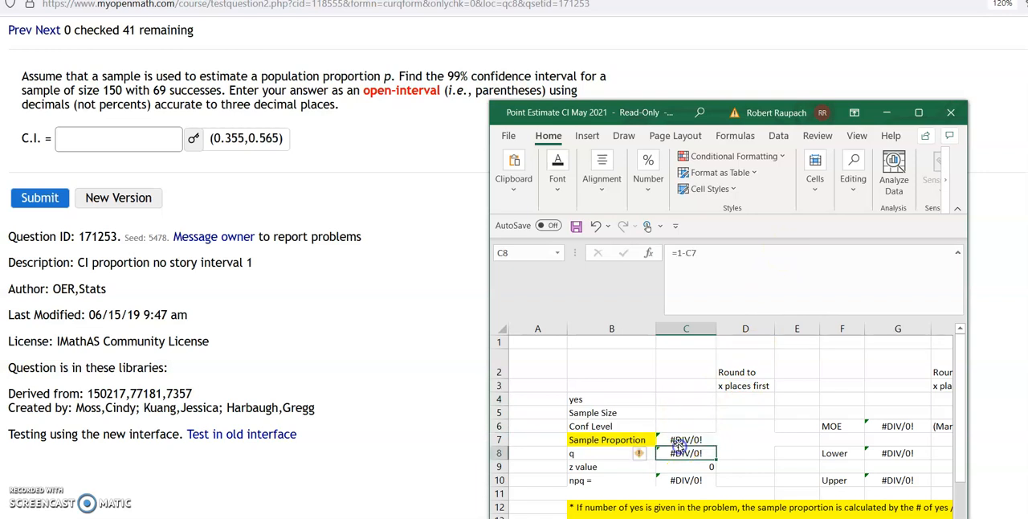
left_click(686, 439)
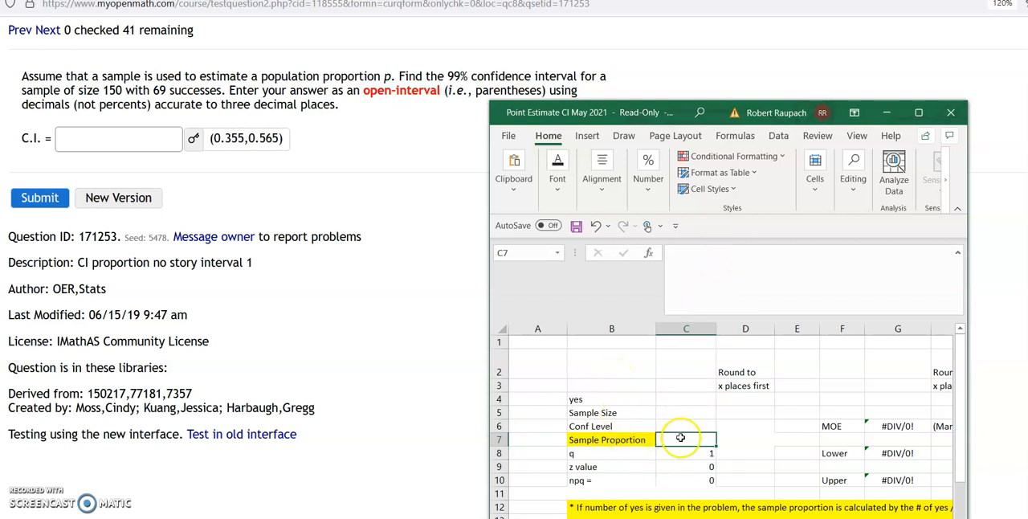
mouse_move(686, 392)
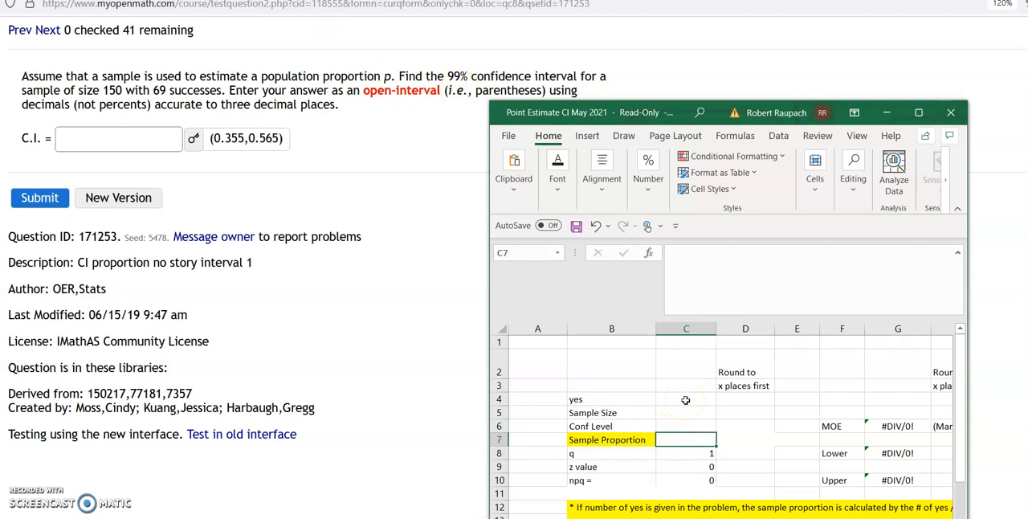
type("69")
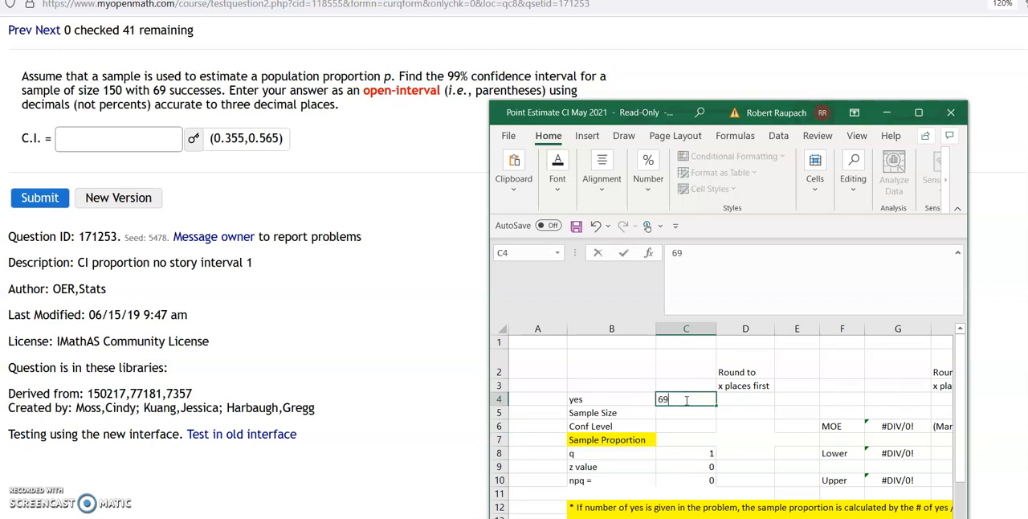
type("150")
left_click(686, 439)
type("=")
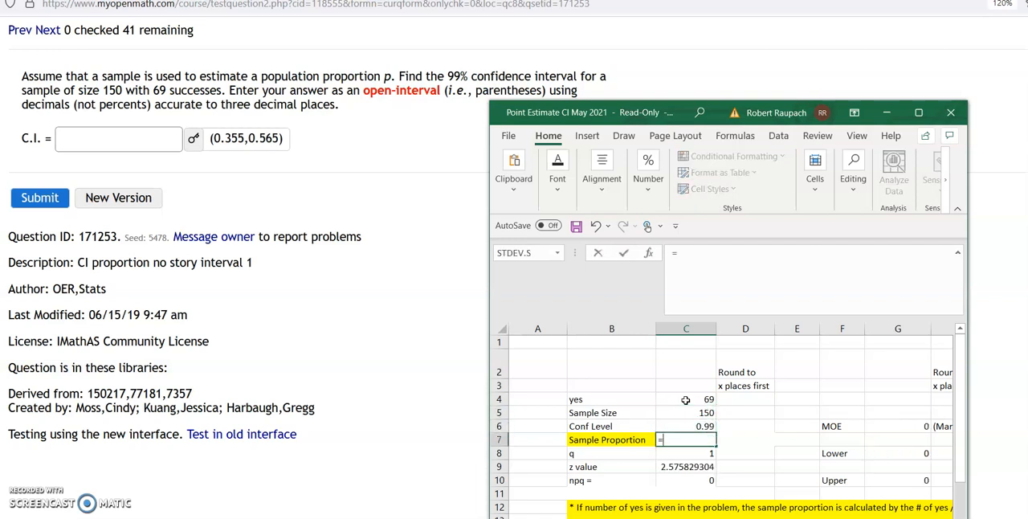
left_click(686, 400)
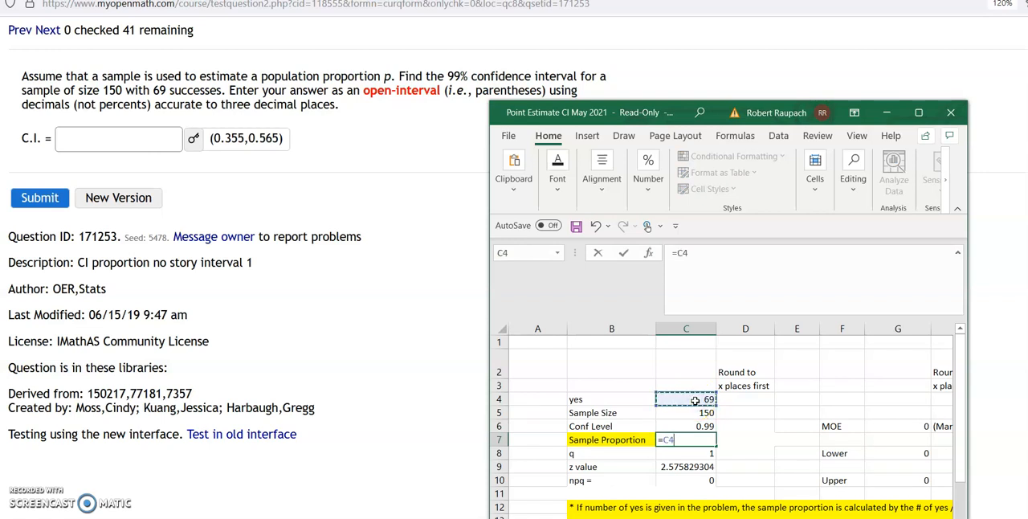
left_click(686, 412)
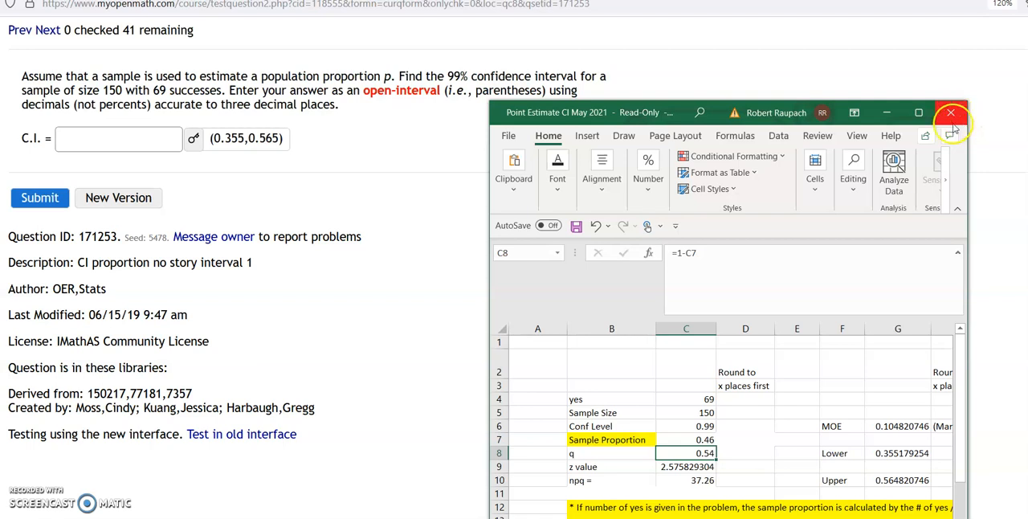
mouse_move(862, 468)
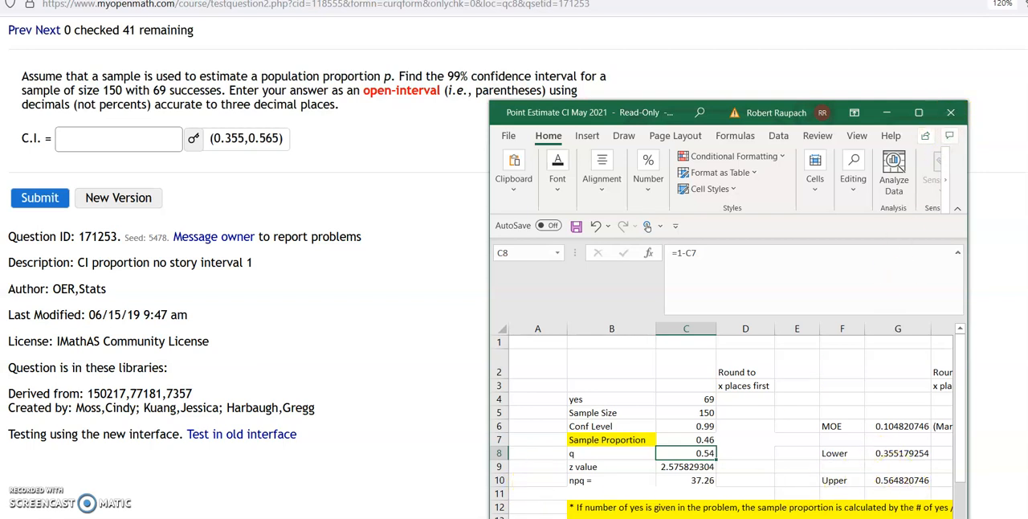
Enter 416 yes of 520 and check the Lower and Upper formulas (0.7548–0.8452).
left_click(47, 30)
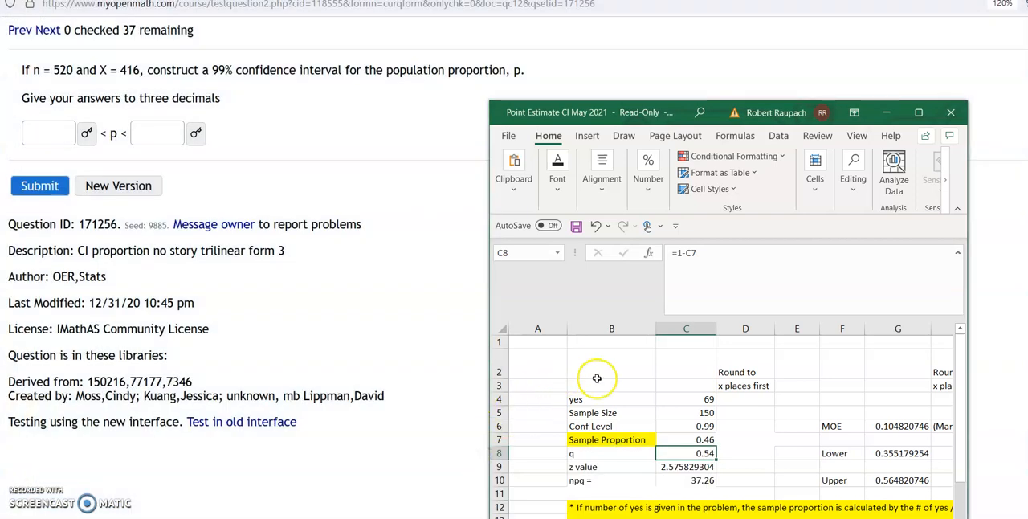
left_click(686, 399)
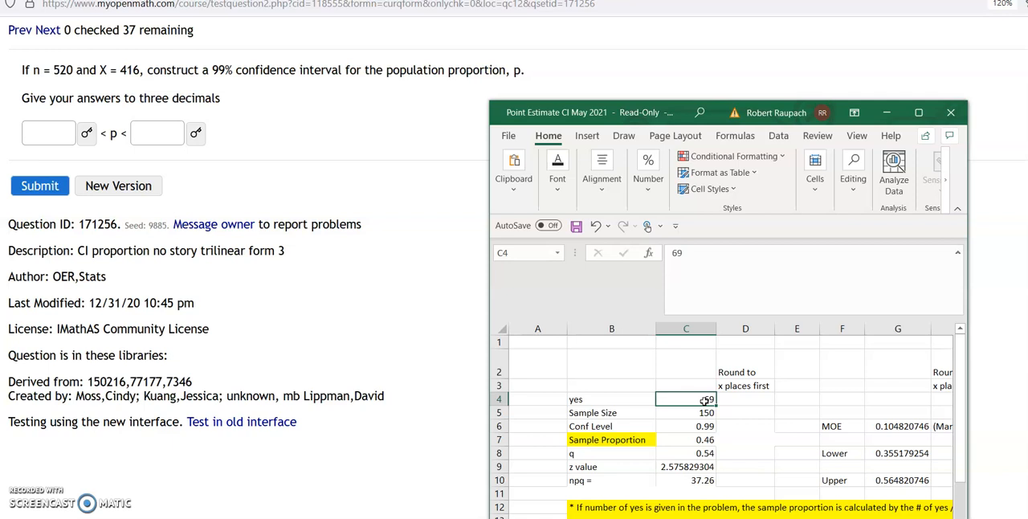
type("416")
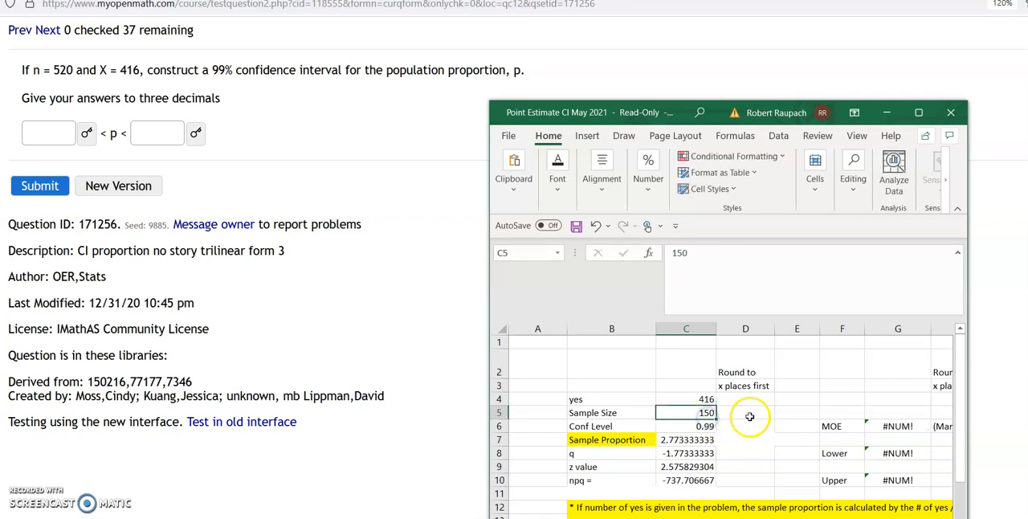
type("52")
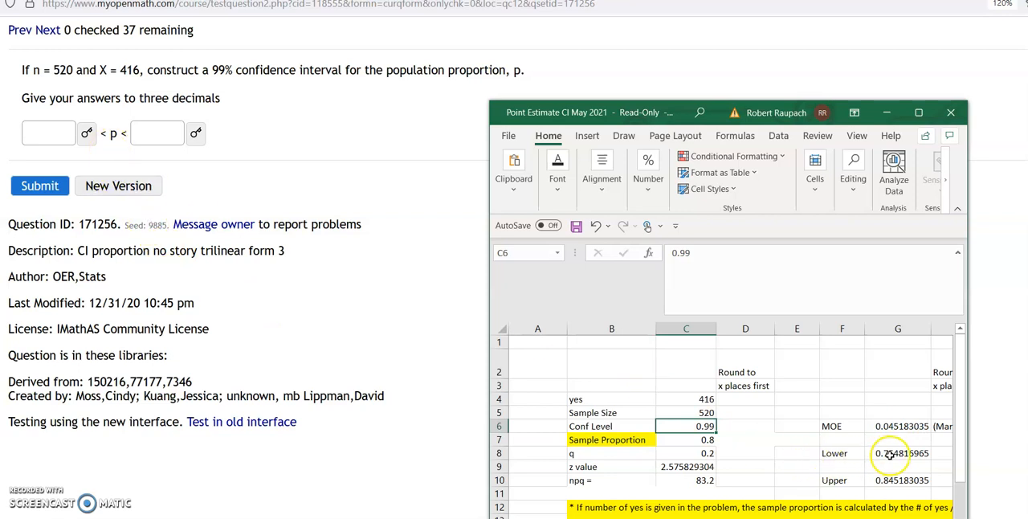
left_click(897, 452)
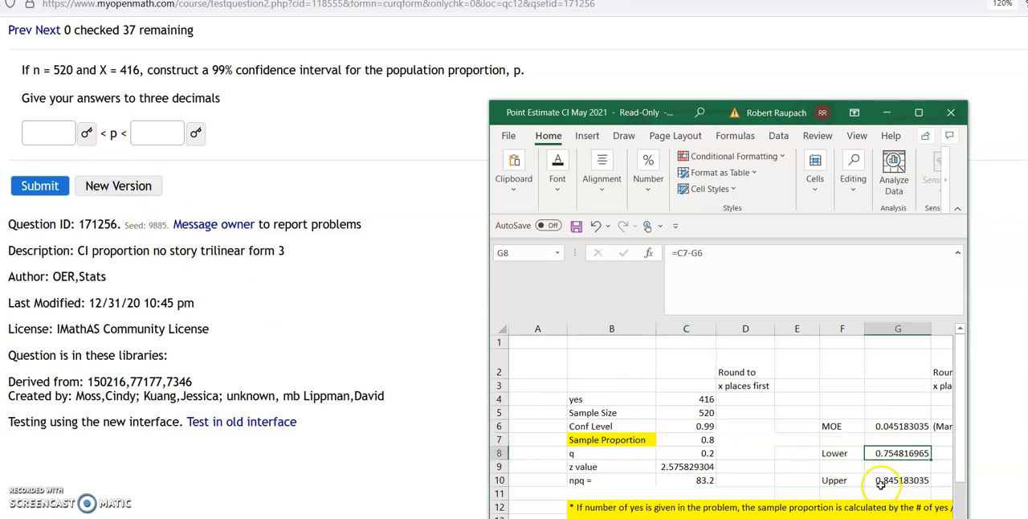
left_click(898, 480)
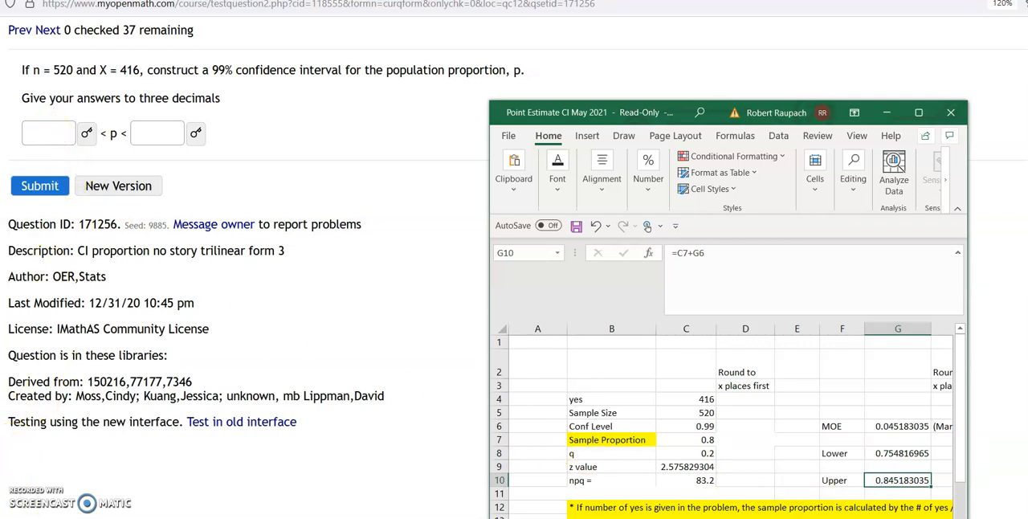
left_click(46, 30)
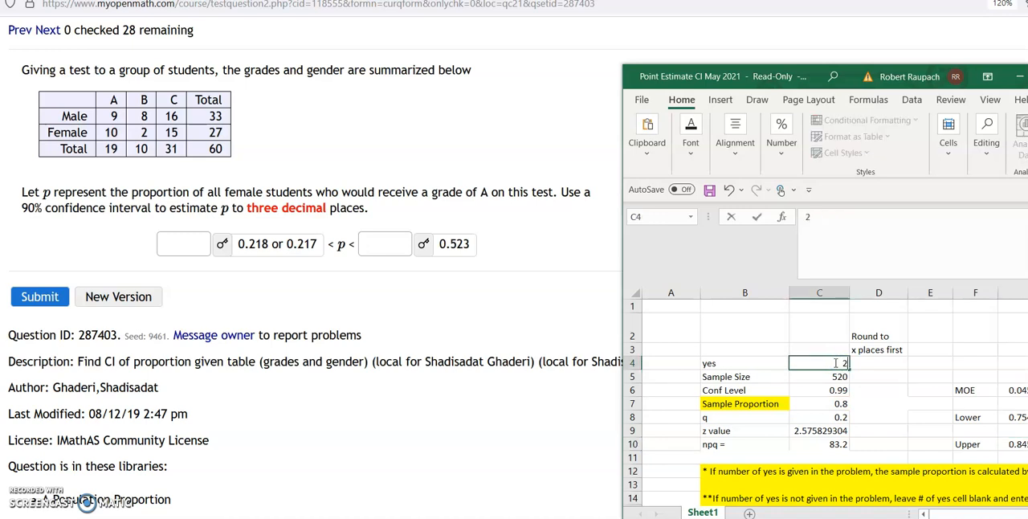
Enter sample size 27 and confidence 0.9 for the females-earning-an-A question.
type("27")
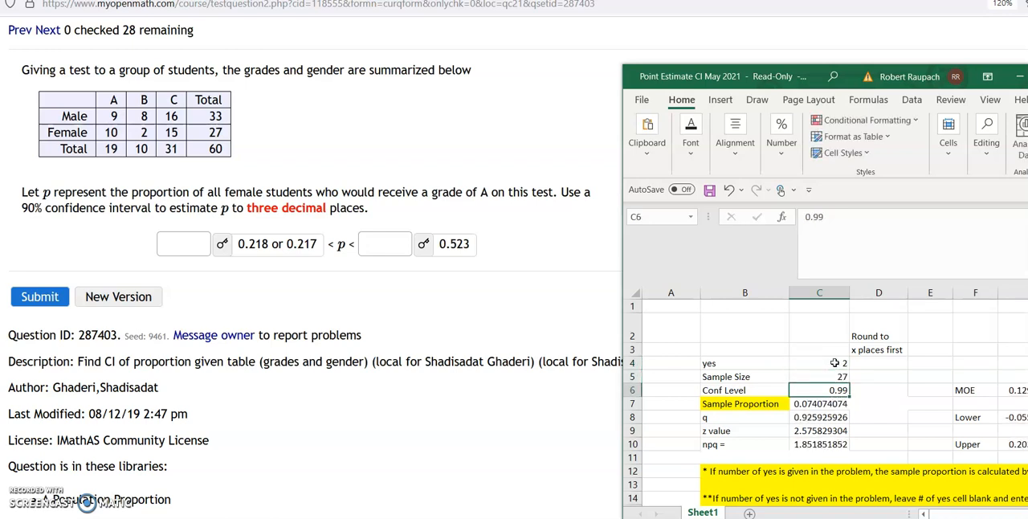
type(".9")
left_click(820, 363)
type("10")
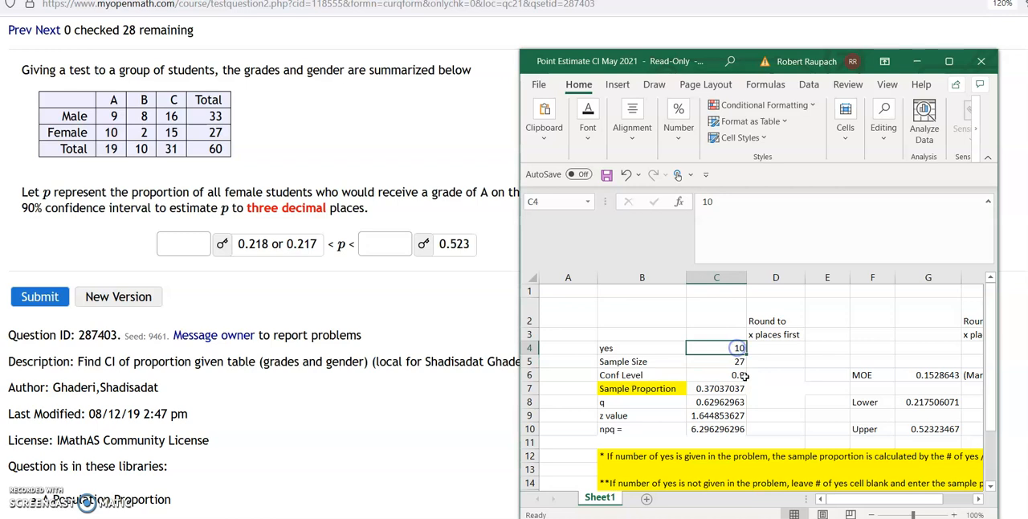
left_click(716, 360)
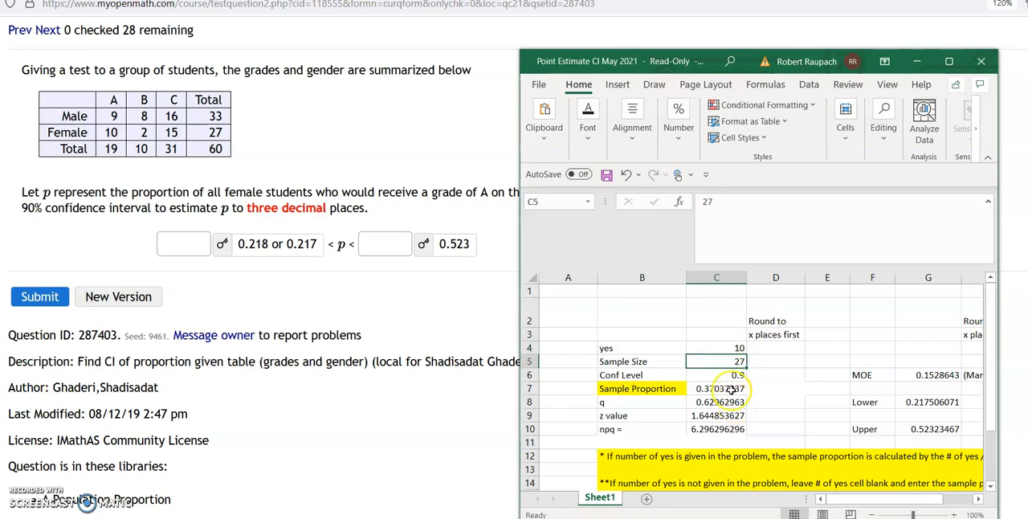
left_click(716, 388)
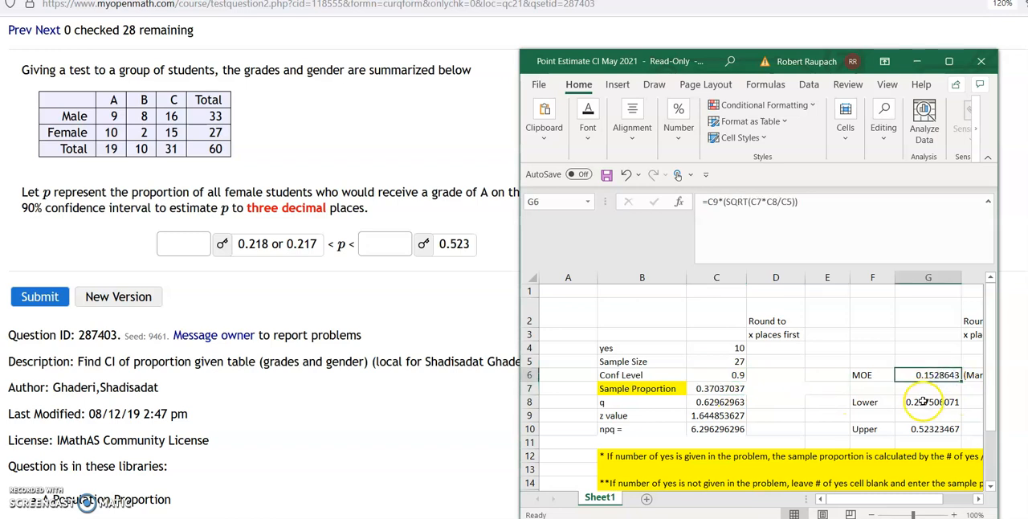
Show the formulas behind the lower and upper bounds, margin of error and proportion.
left_click(929, 401)
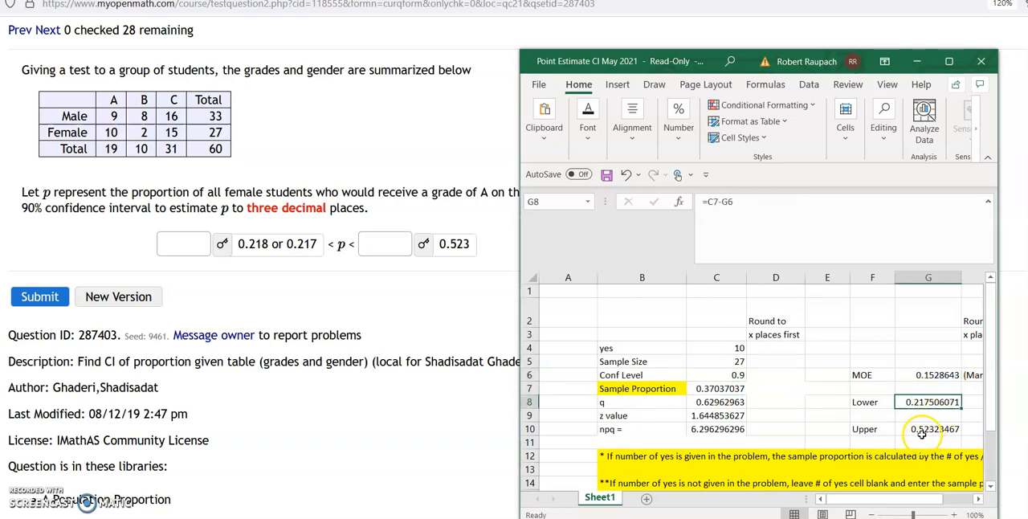
left_click(928, 428)
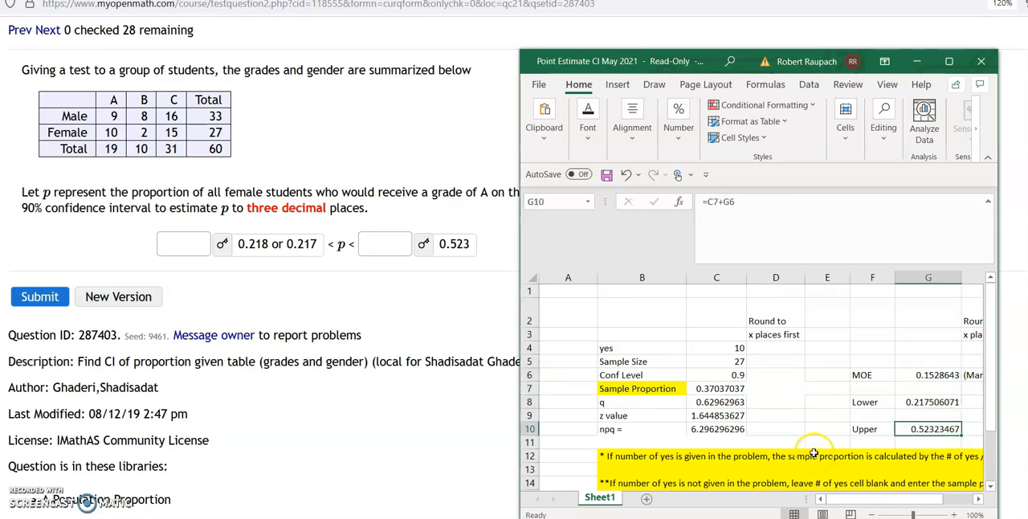
left_click(715, 388)
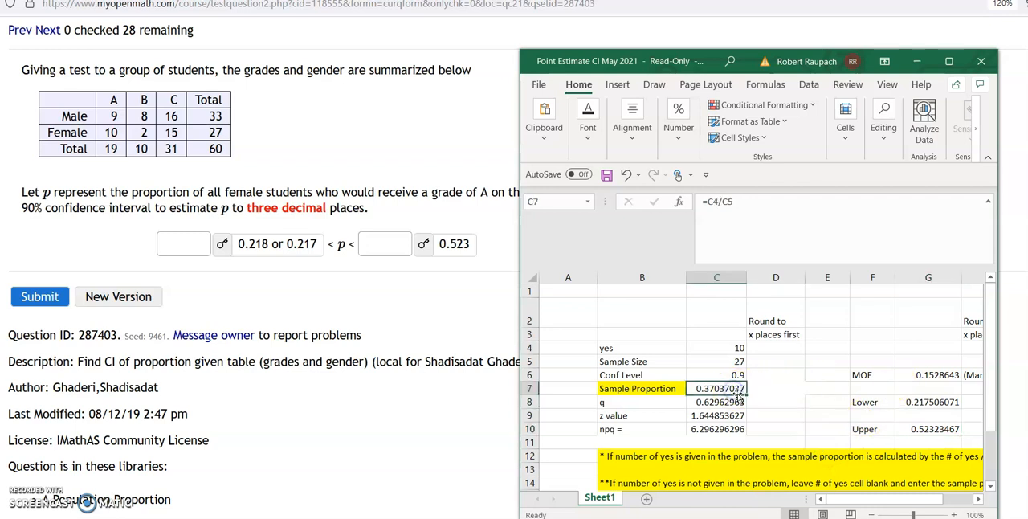
left_click(937, 376)
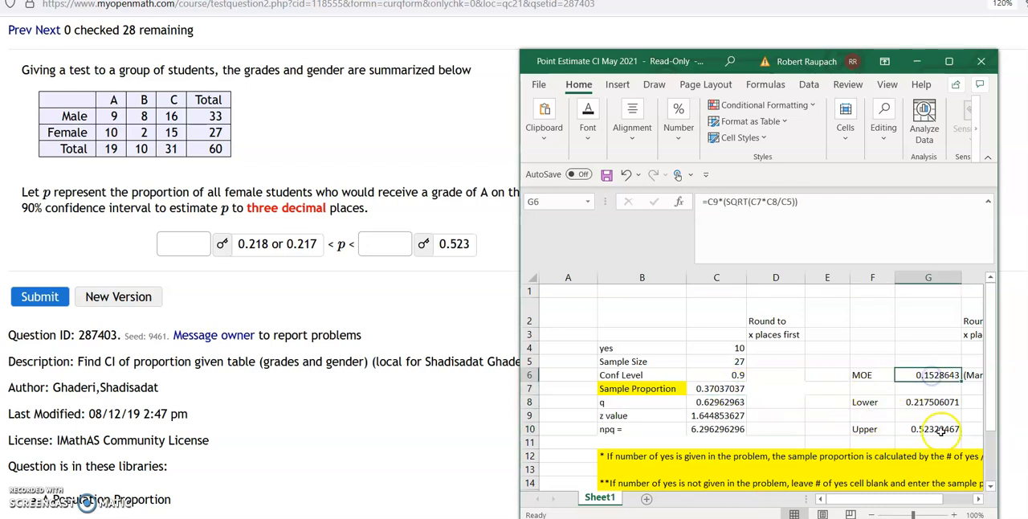
left_click(716, 388)
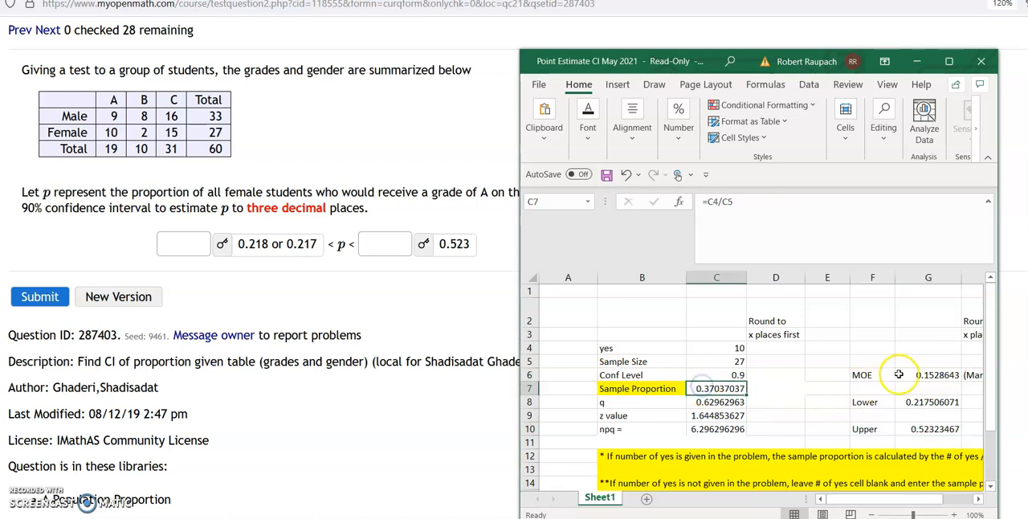
left_click(929, 402)
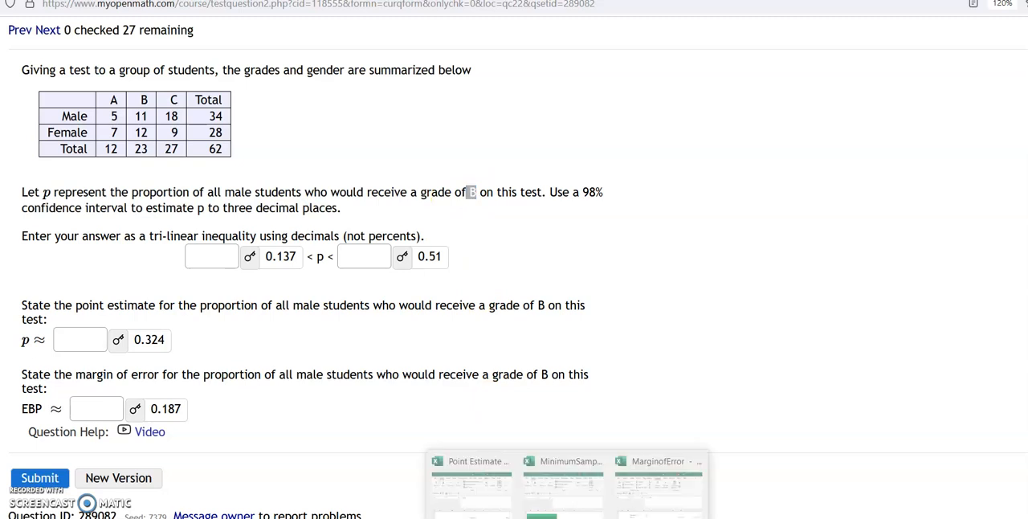
Enter 11 yes of 34 at 0.98 confidence, giving bounds 0.1369–0.5102.
left_click(471, 460)
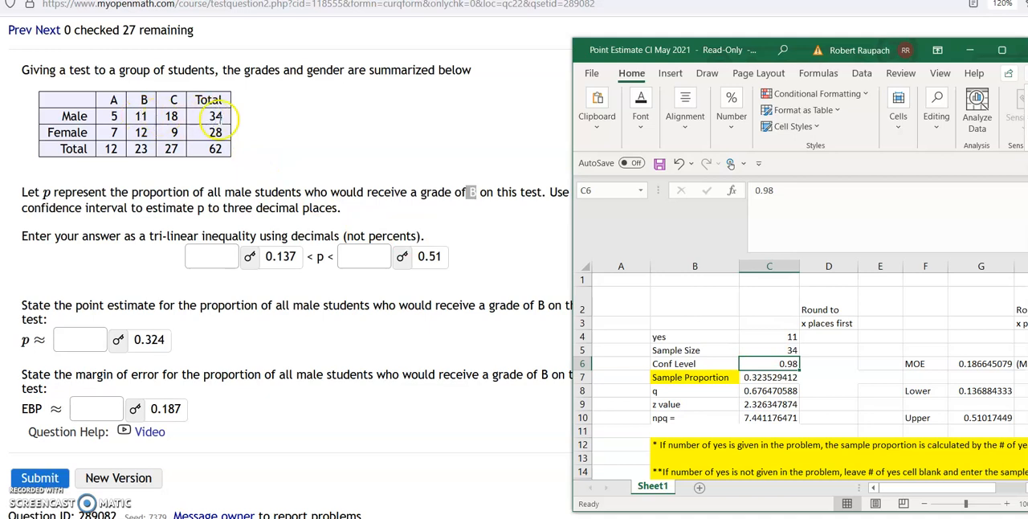
mouse_move(769, 338)
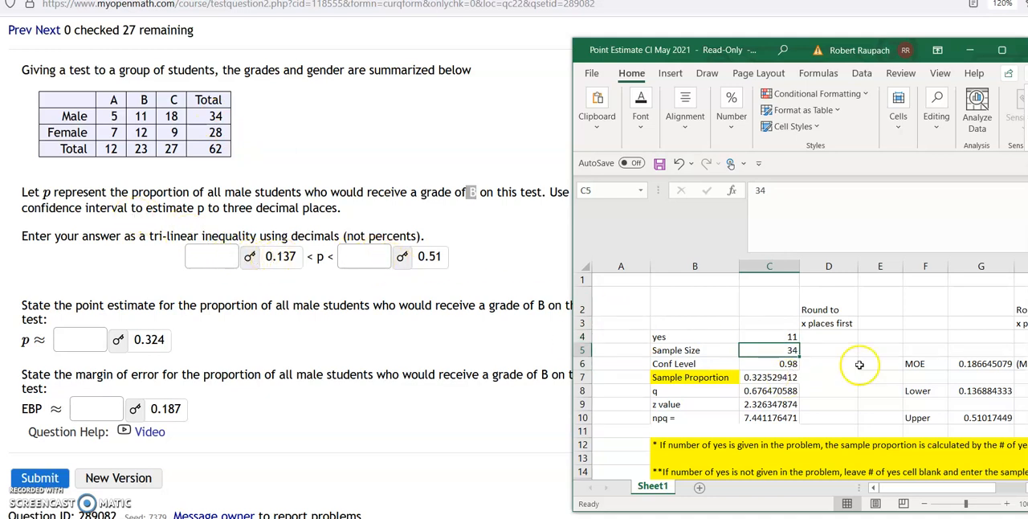
left_click(981, 417)
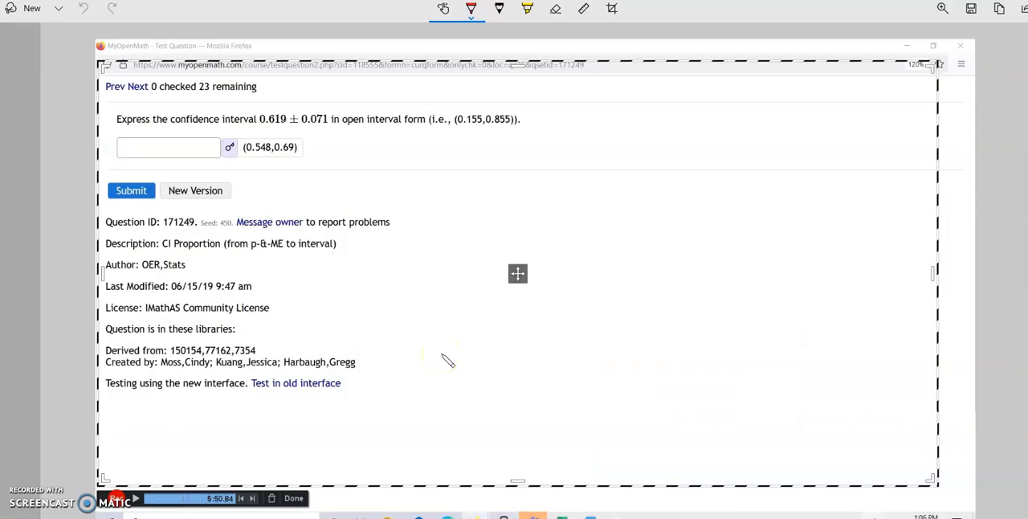
mouse_move(446, 360)
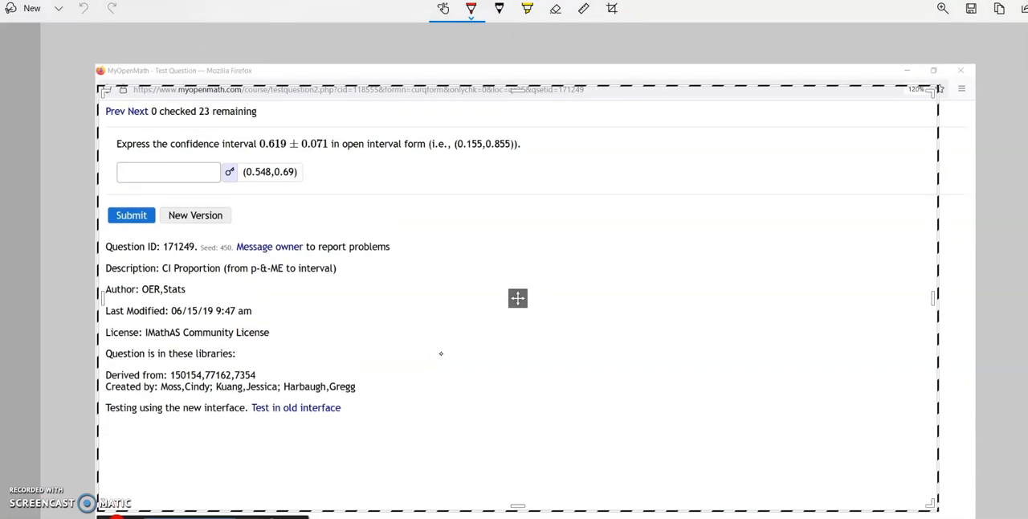
Circle the 0.619 estimate and handwrite notes beside the question.
left_click_drag(259, 143, 329, 143)
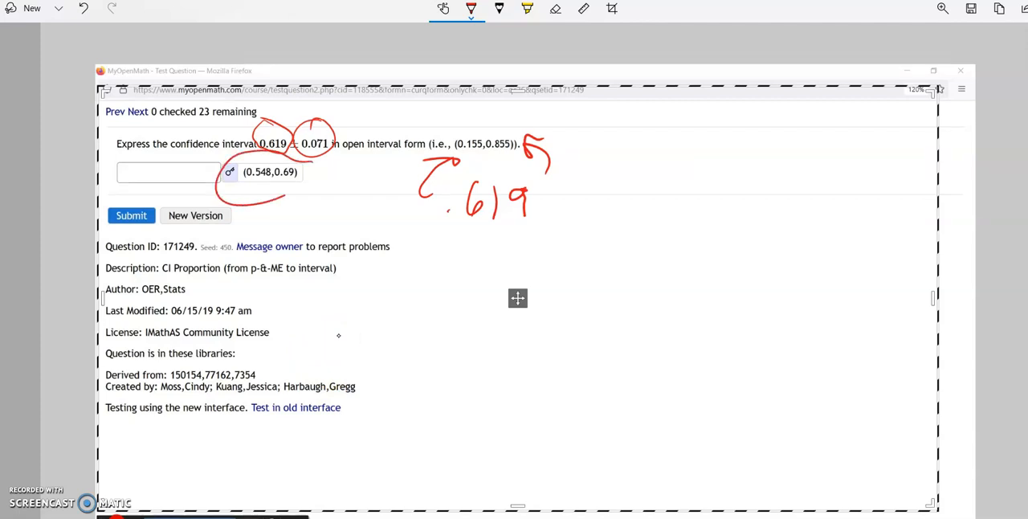
left_click_drag(530, 153, 583, 120)
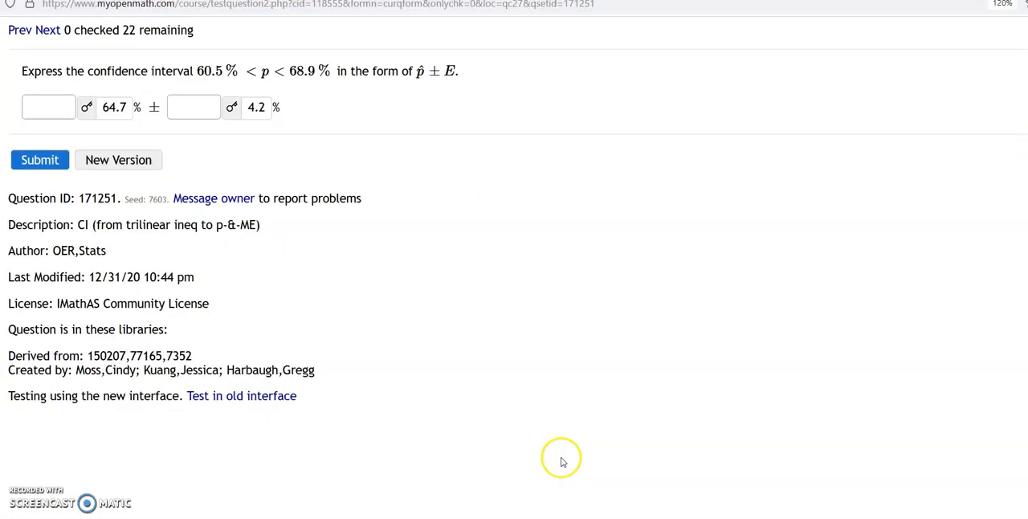
mouse_move(614, 500)
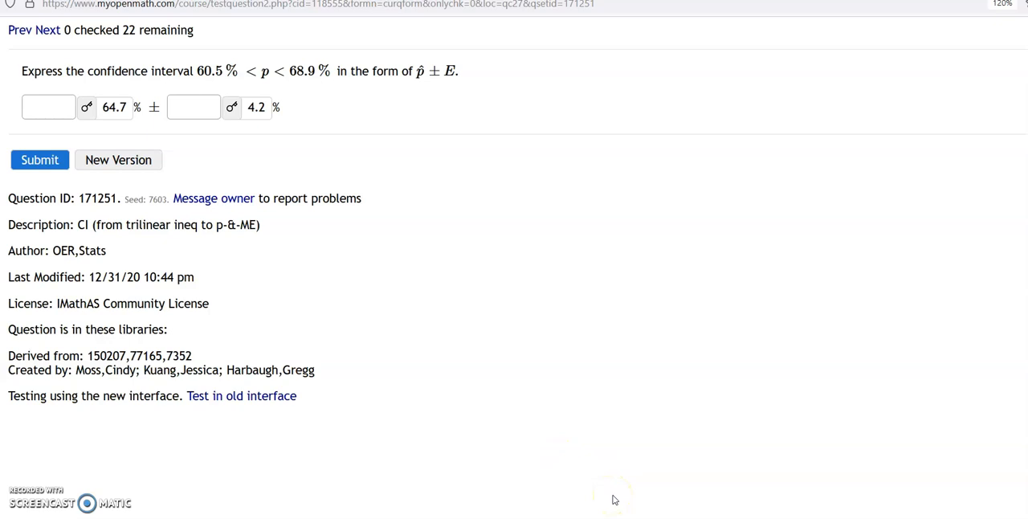
mouse_move(578, 118)
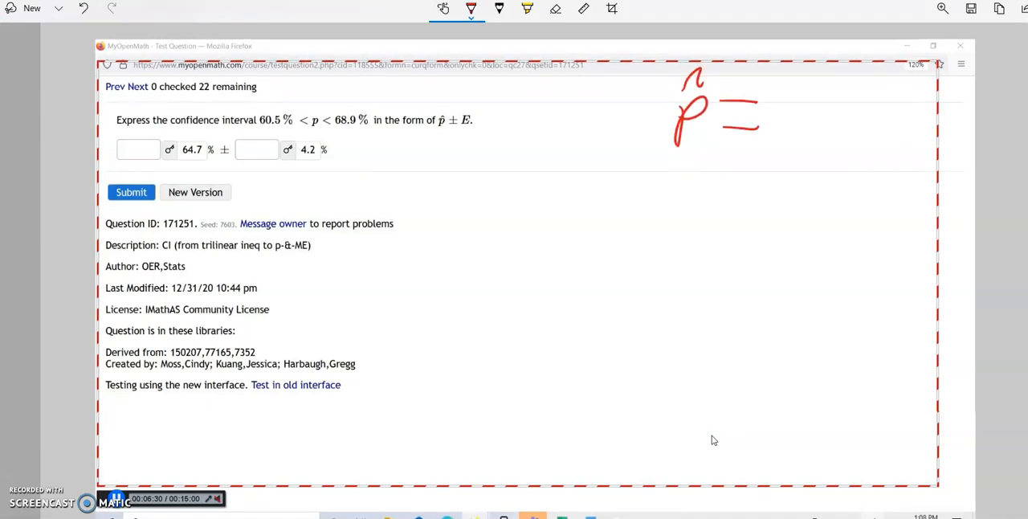
Write p̂ = sample prop and draw arrows deriving the margin (68.9 − 60.5)/2 = 4.2.
left_click_drag(703, 184, 800, 181)
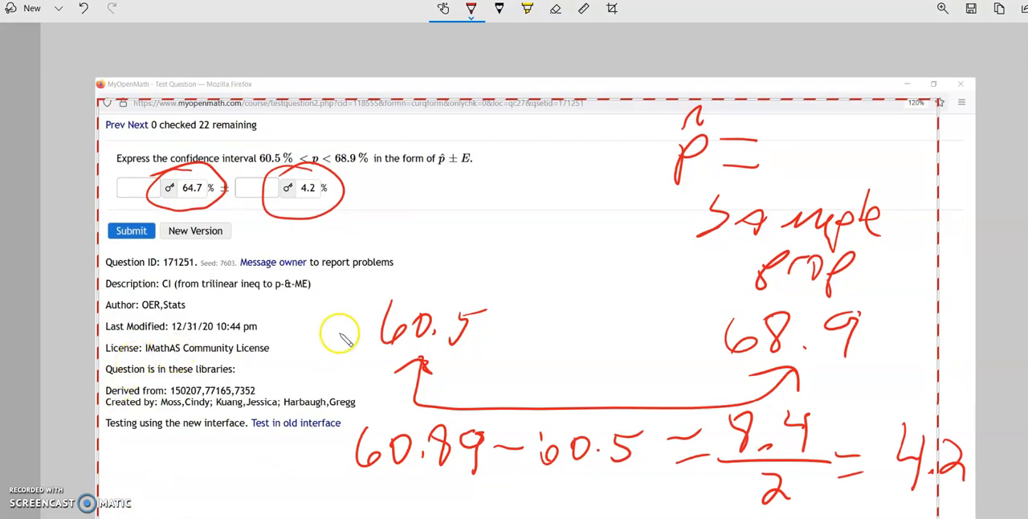
mouse_move(646, 433)
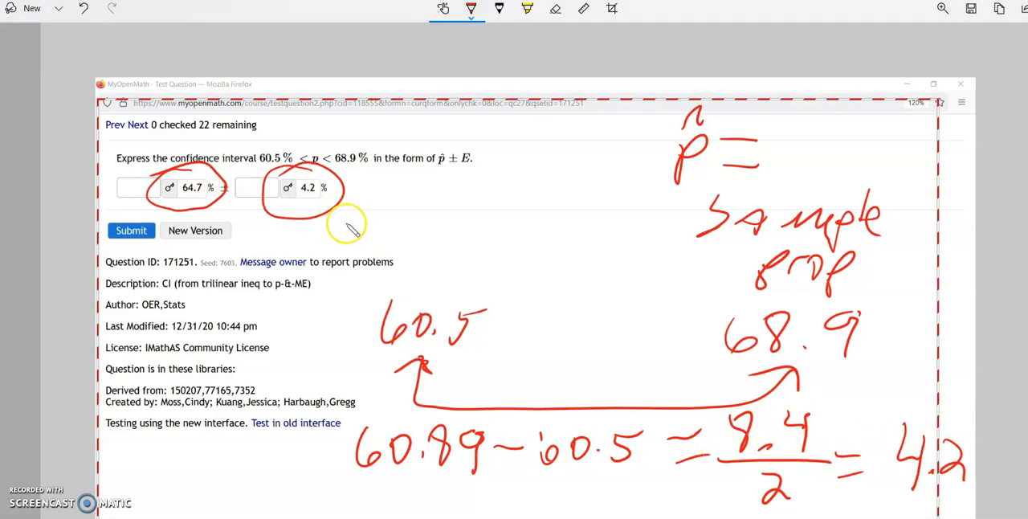
mouse_move(625, 387)
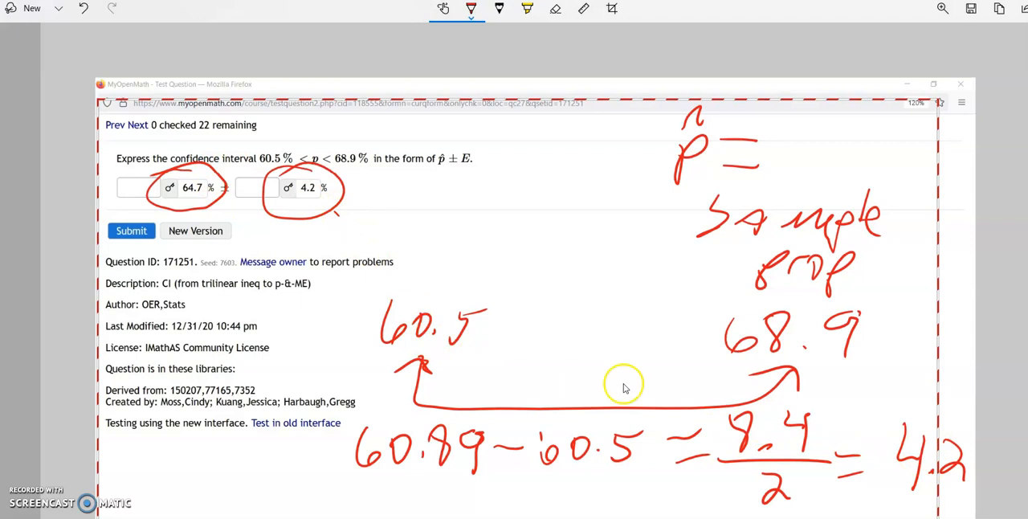
mouse_move(434, 300)
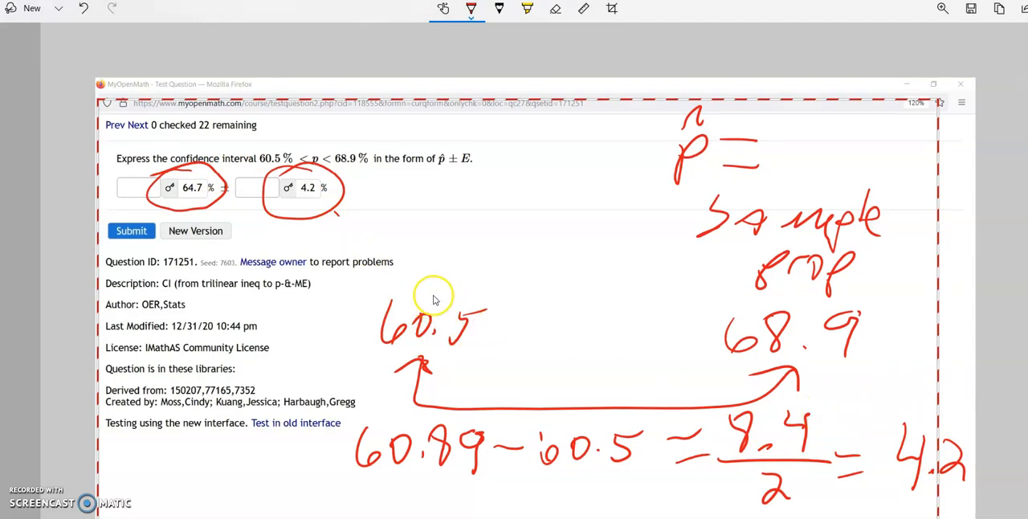
left_click_drag(434, 301, 570, 313)
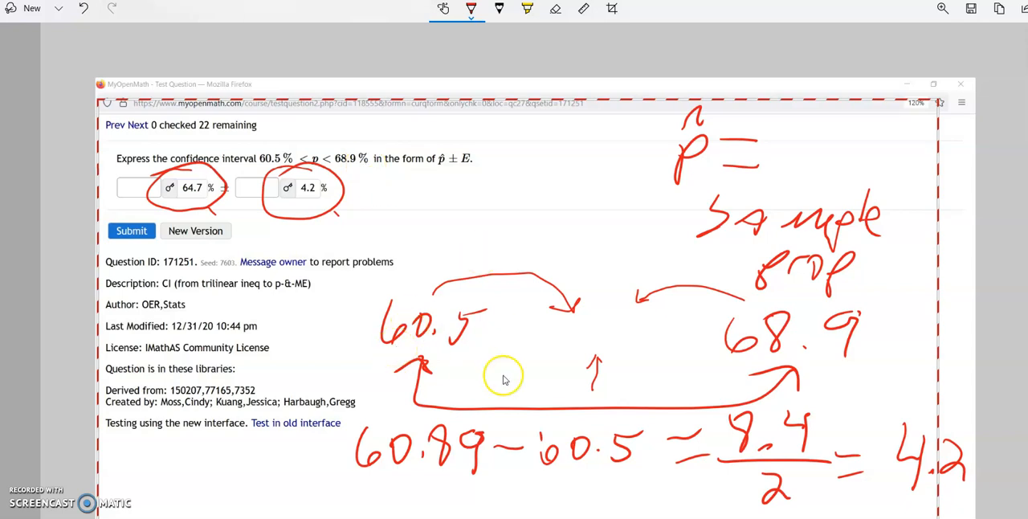
mouse_move(581, 384)
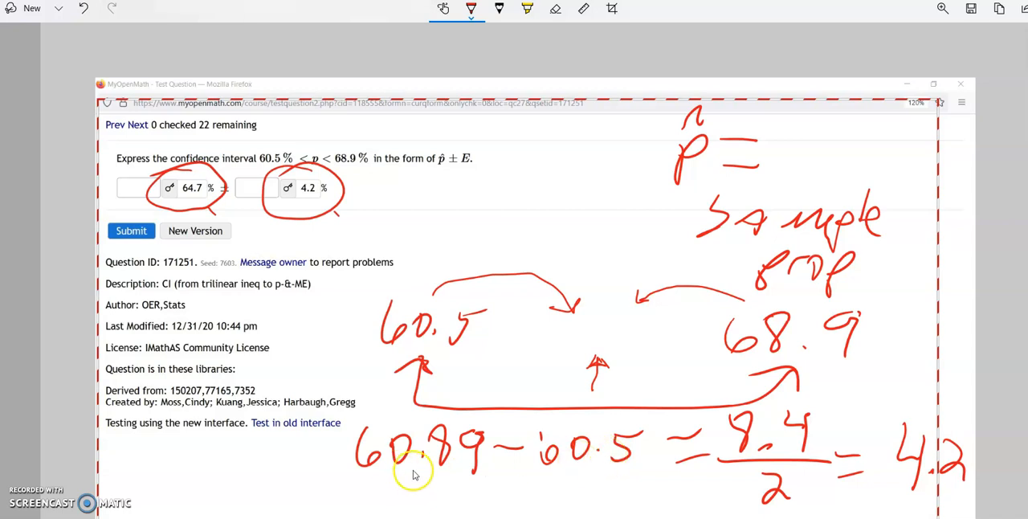
mouse_move(781, 441)
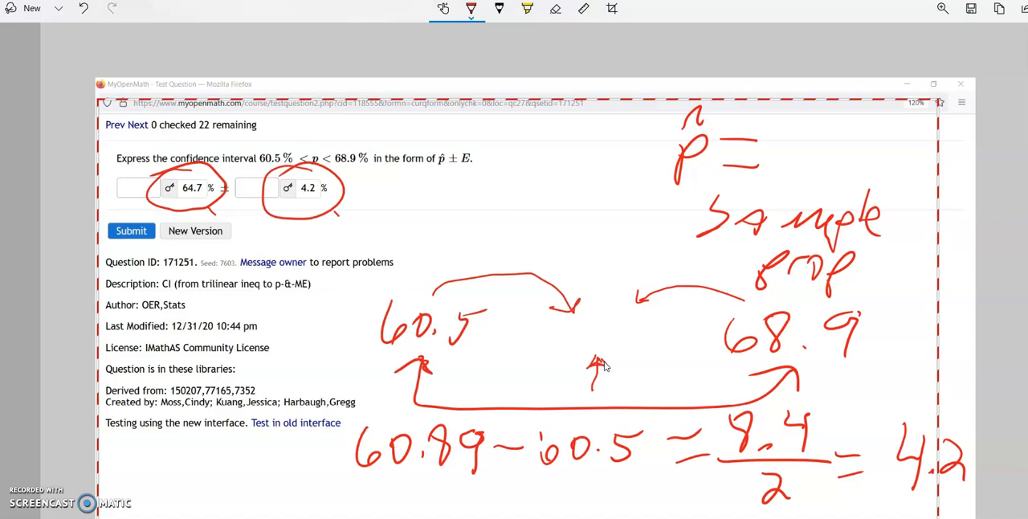
left_click_drag(707, 305, 876, 361)
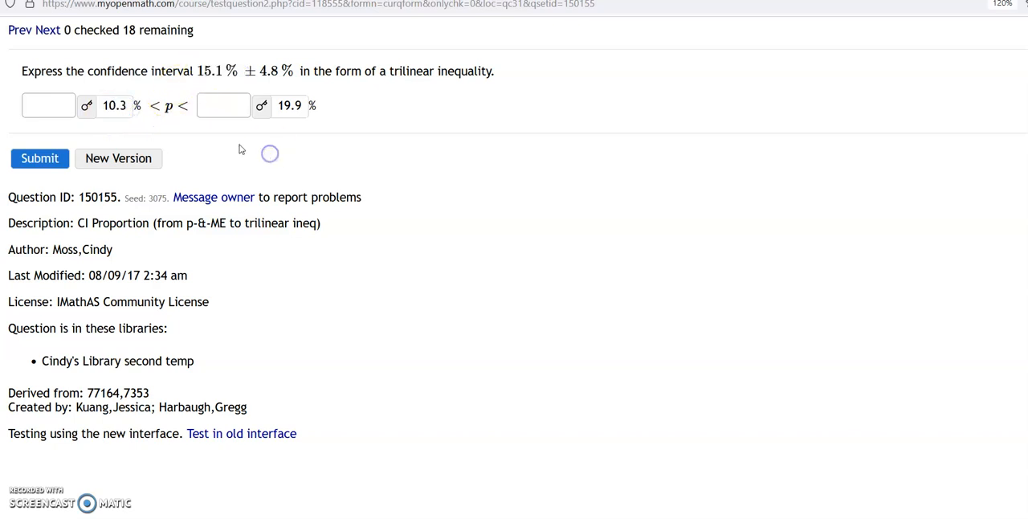
Advance MyOpenMath to the next question, the 90% parents question (225 of 300).
left_click(46, 30)
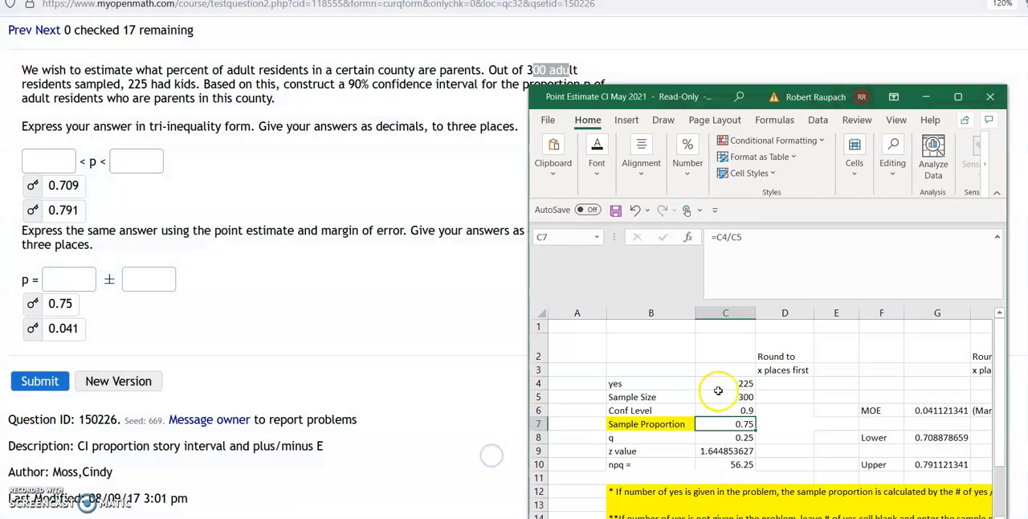
left_click(725, 396)
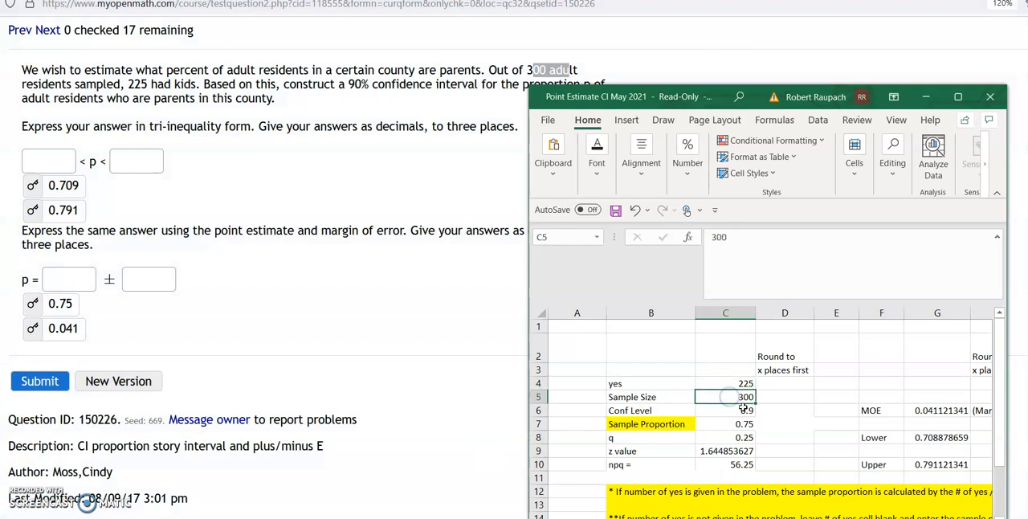
left_click(726, 410)
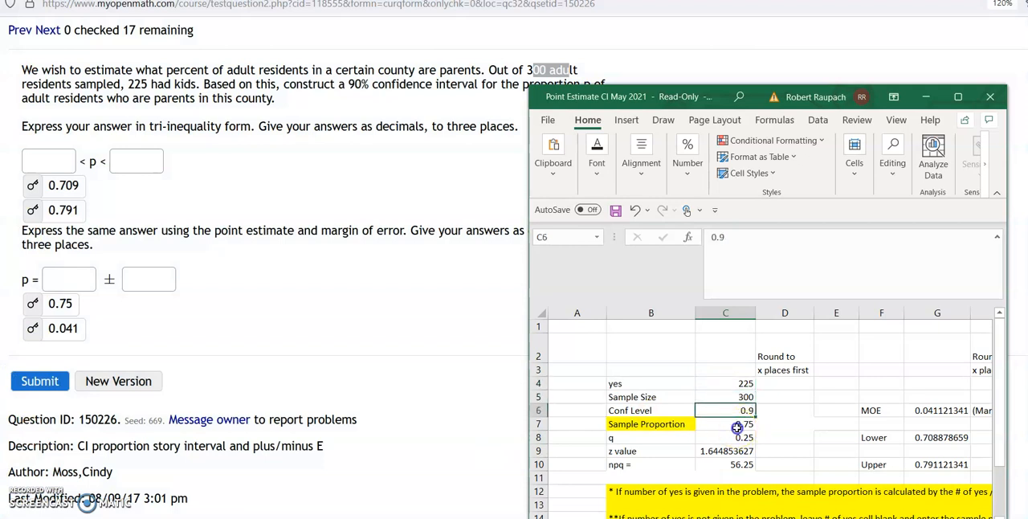
left_click(725, 423)
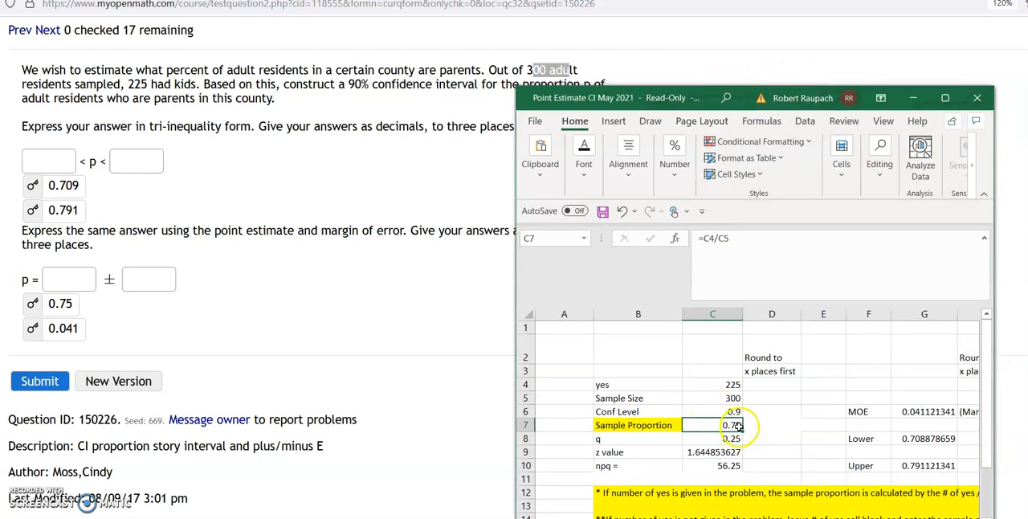
left_click(924, 411)
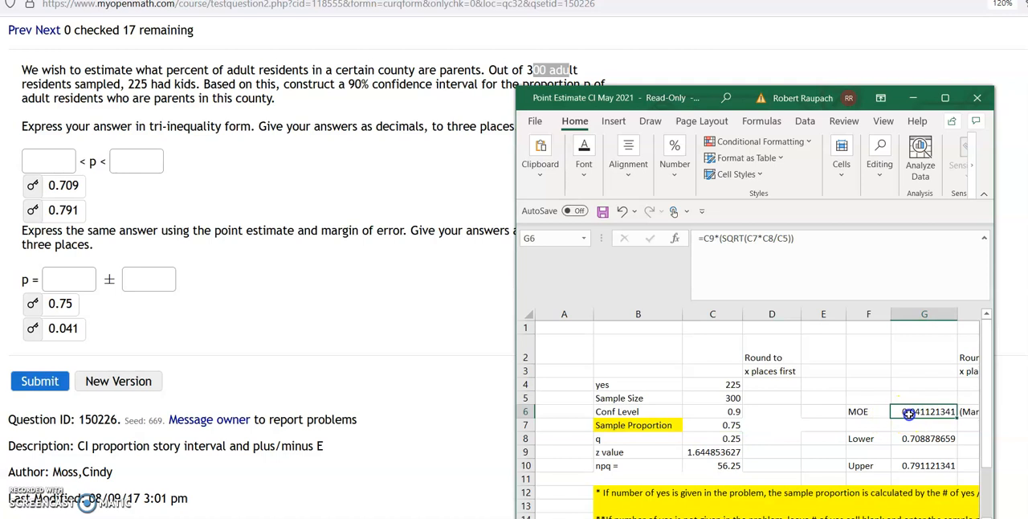
left_click(924, 437)
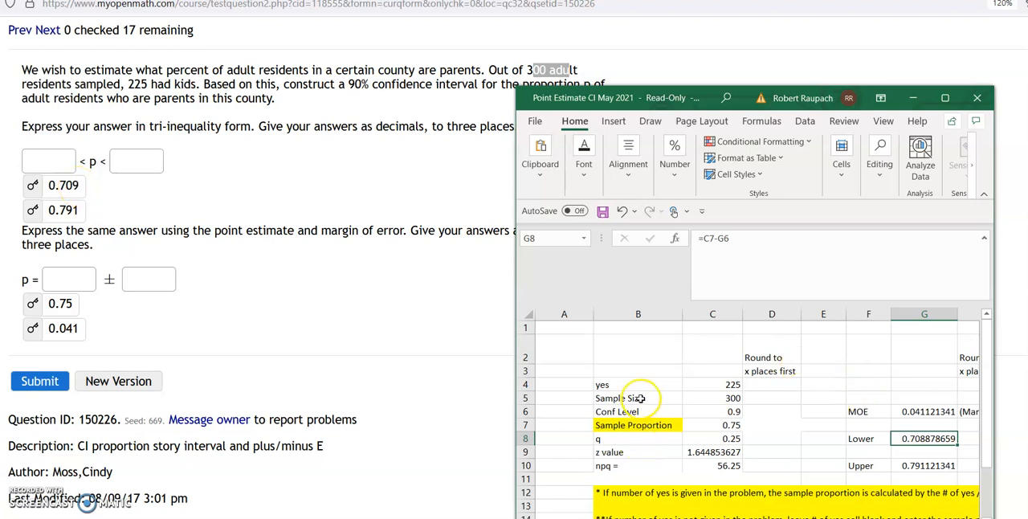
left_click(713, 425)
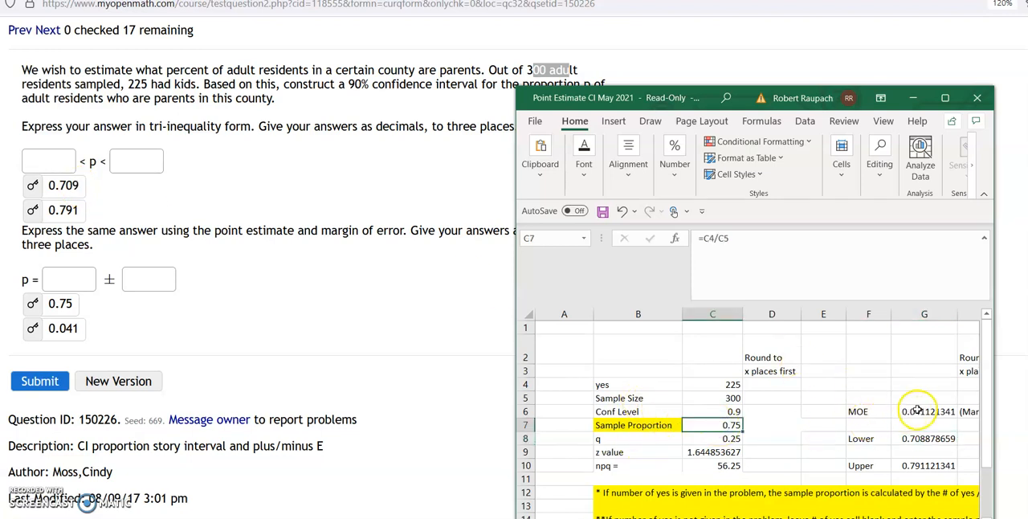
left_click(924, 425)
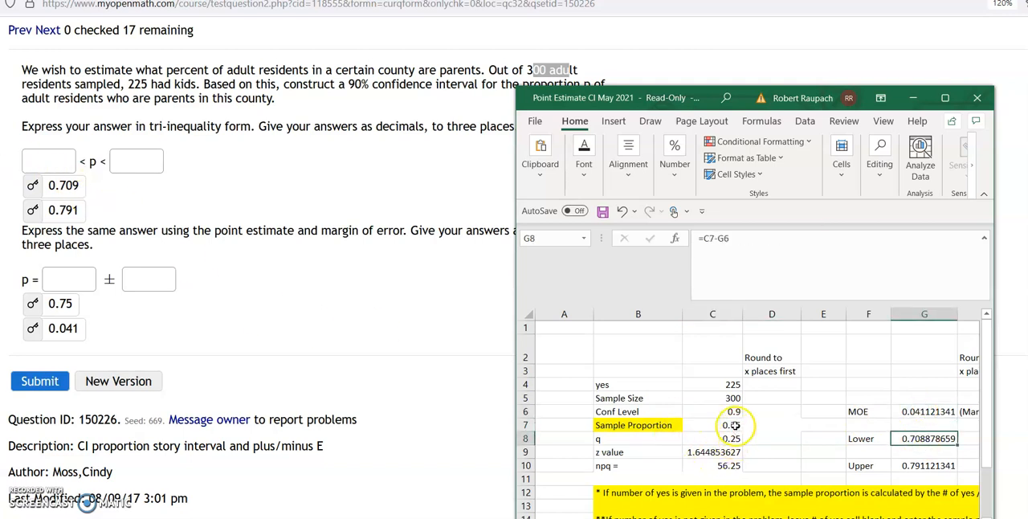
left_click(712, 424)
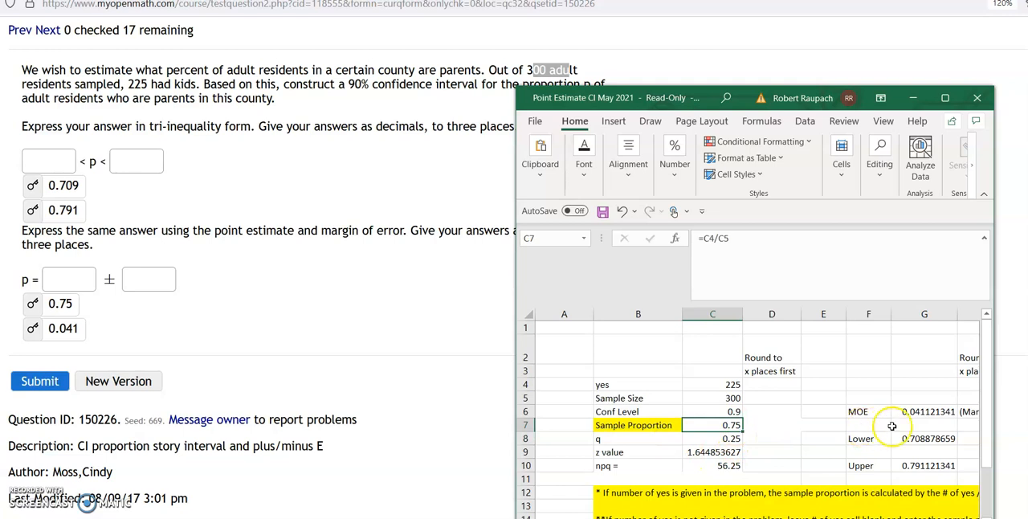
left_click(924, 411)
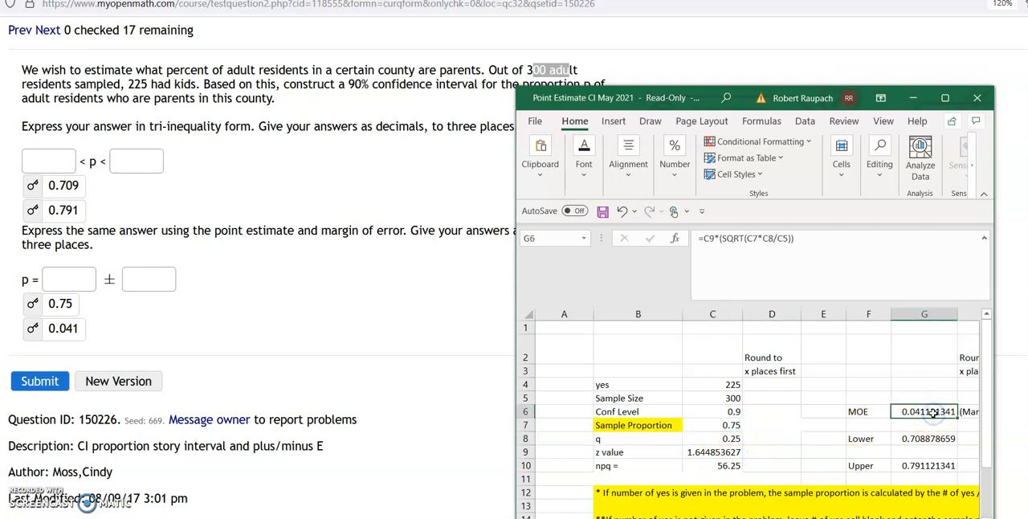
left_click(924, 466)
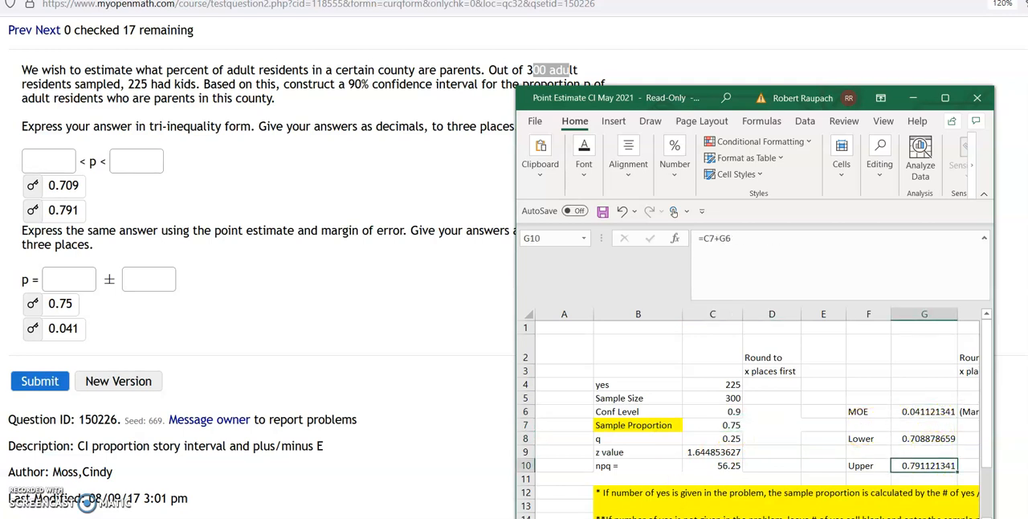
mouse_move(244, 238)
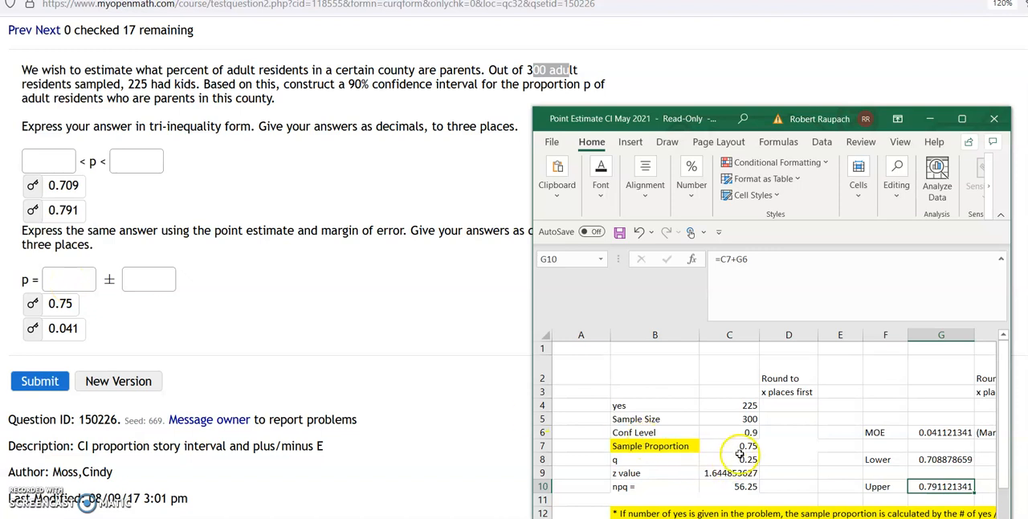
left_click(729, 446)
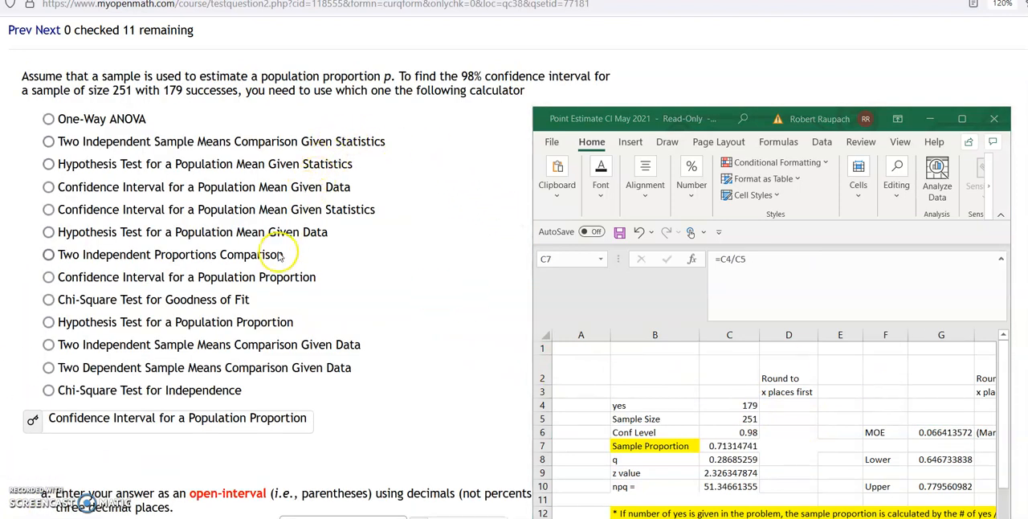
mouse_move(233, 209)
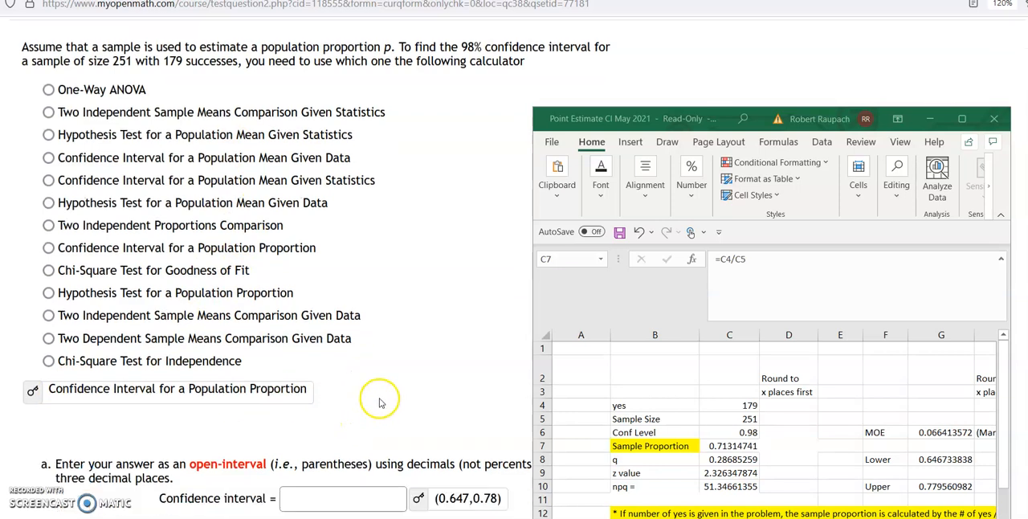
scroll("down", 3)
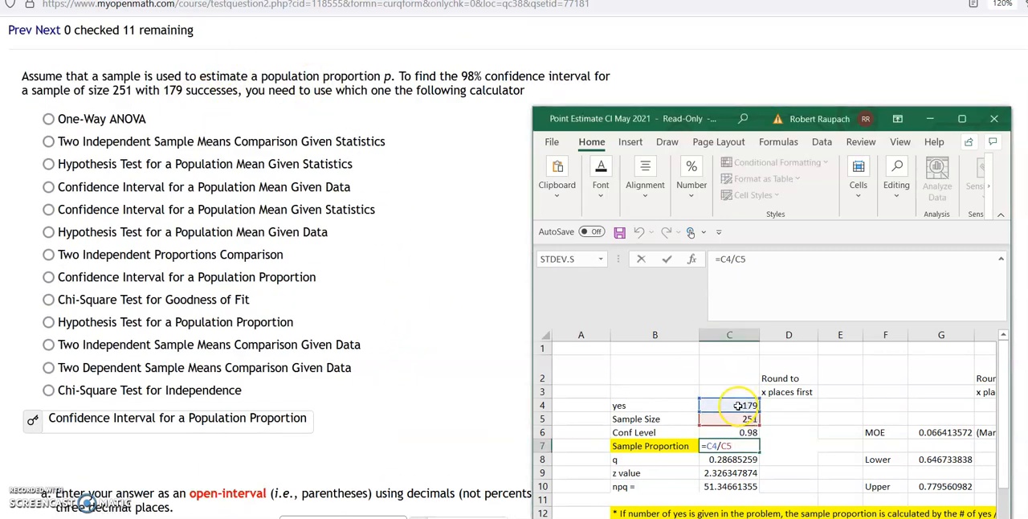
left_click(728, 418)
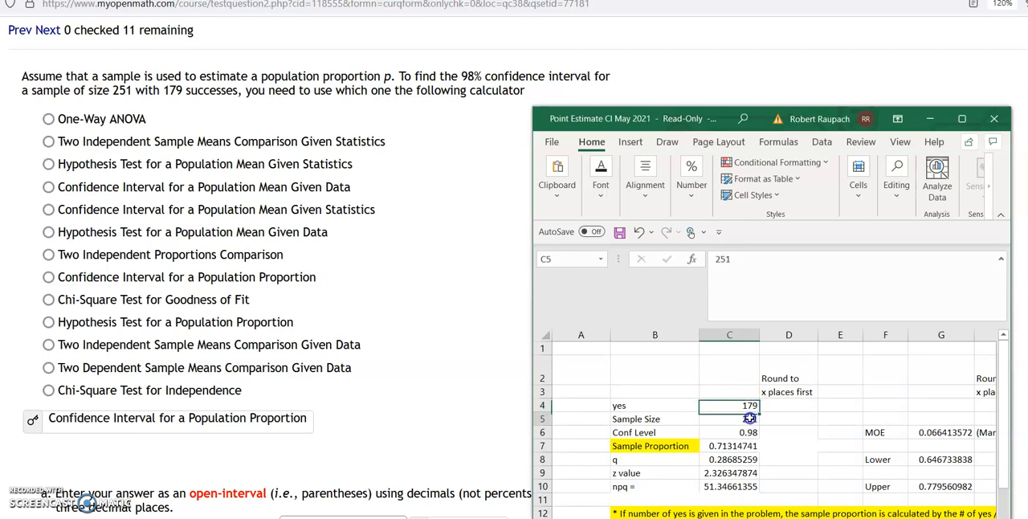
left_click(728, 432)
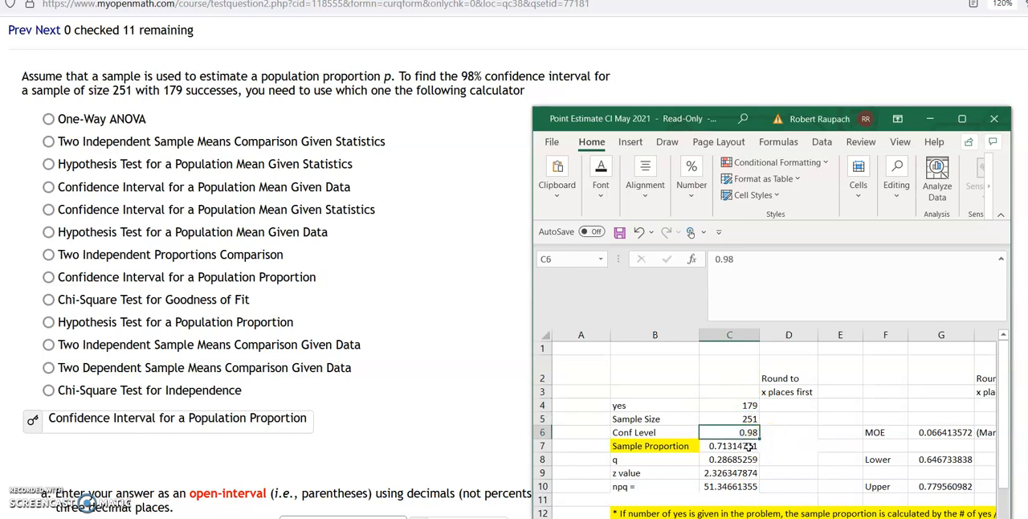
left_click(730, 446)
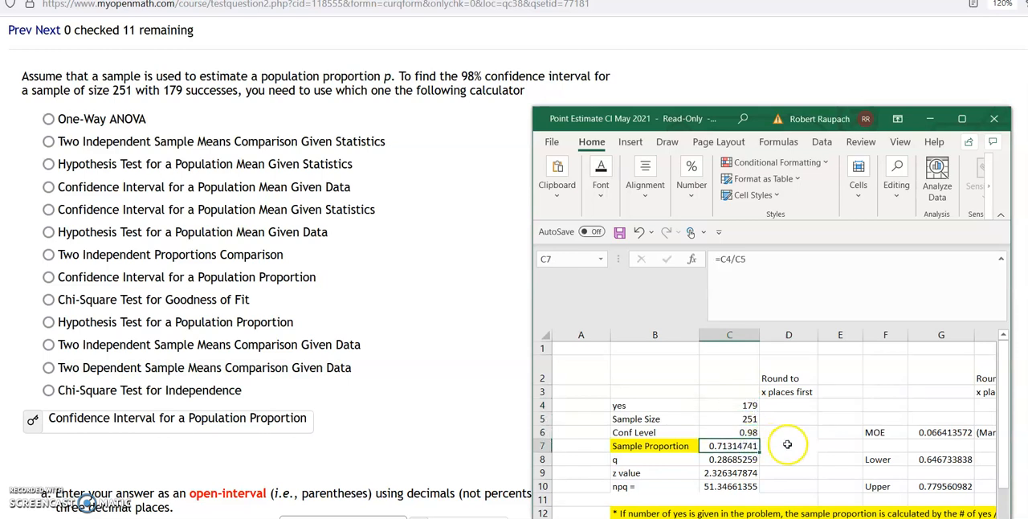
scroll("down", 3)
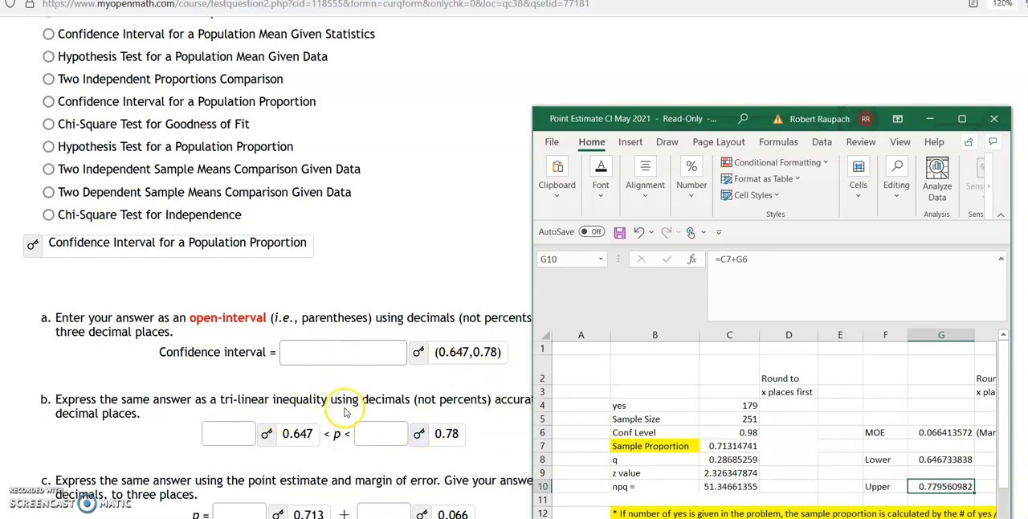
mouse_move(353, 393)
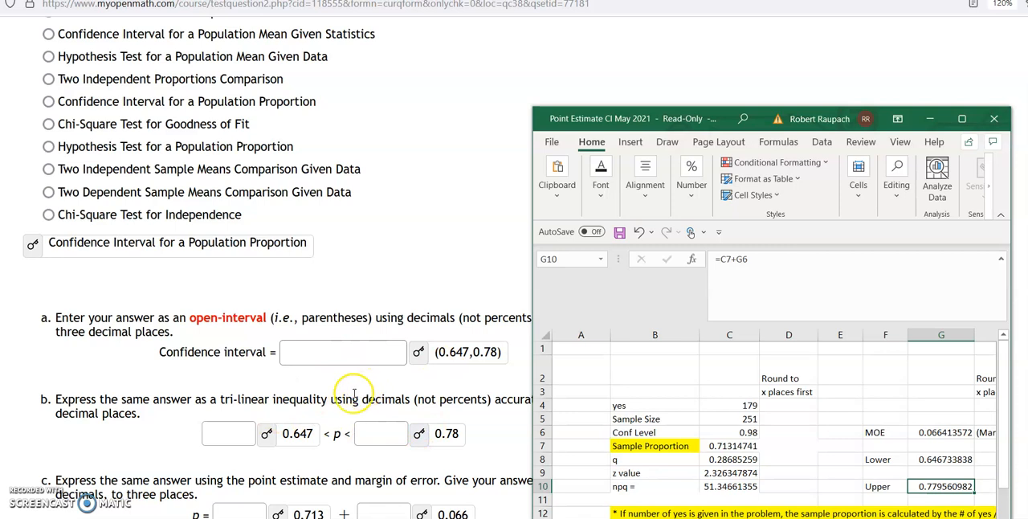
left_click(942, 459)
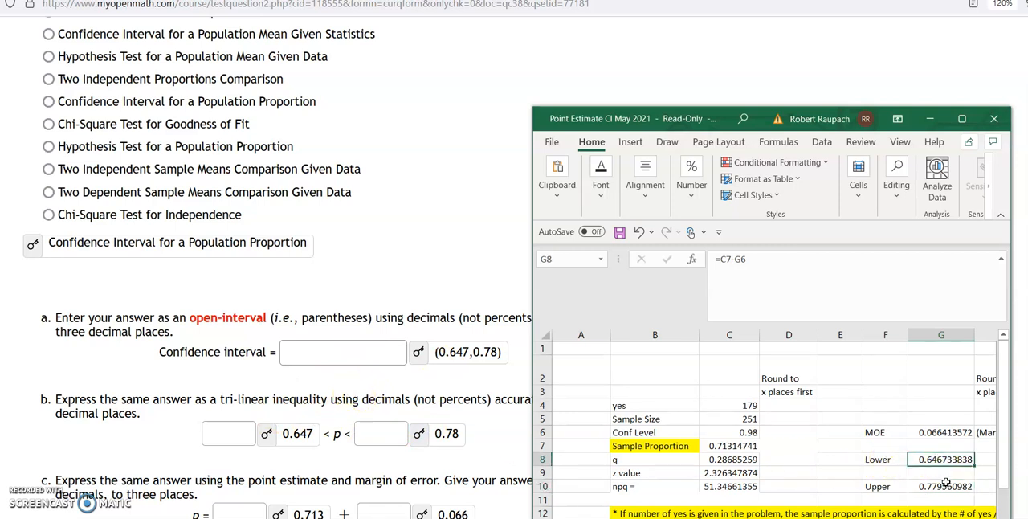
scroll("down", 3)
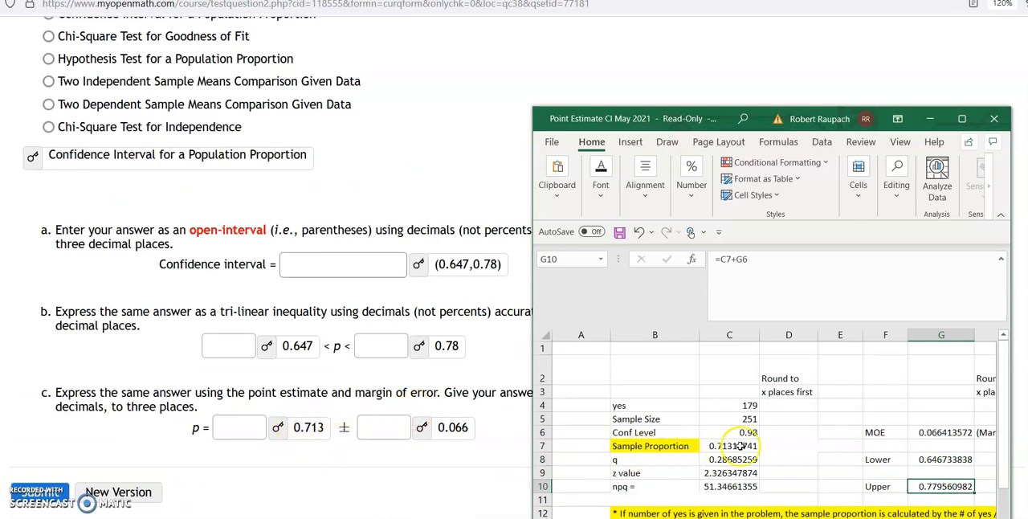
left_click(730, 446)
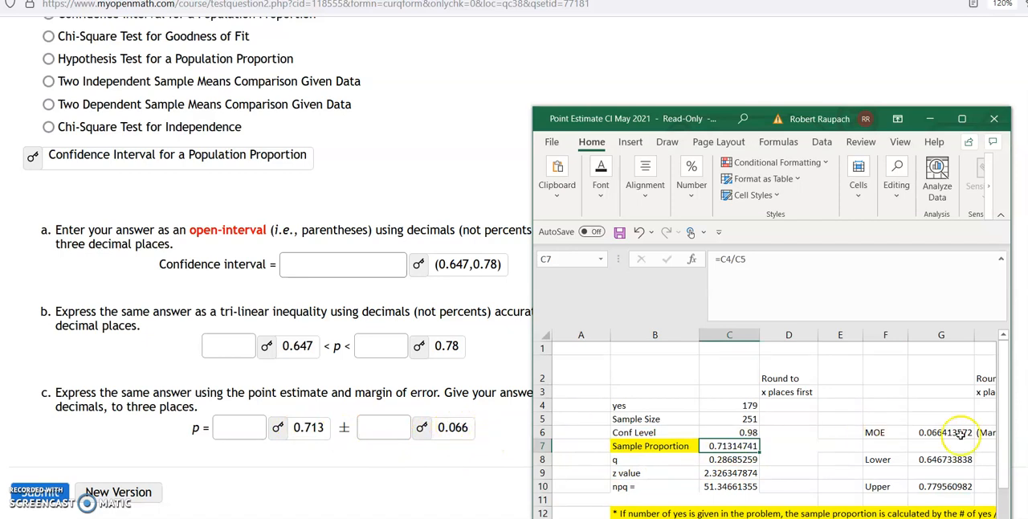
left_click(944, 432)
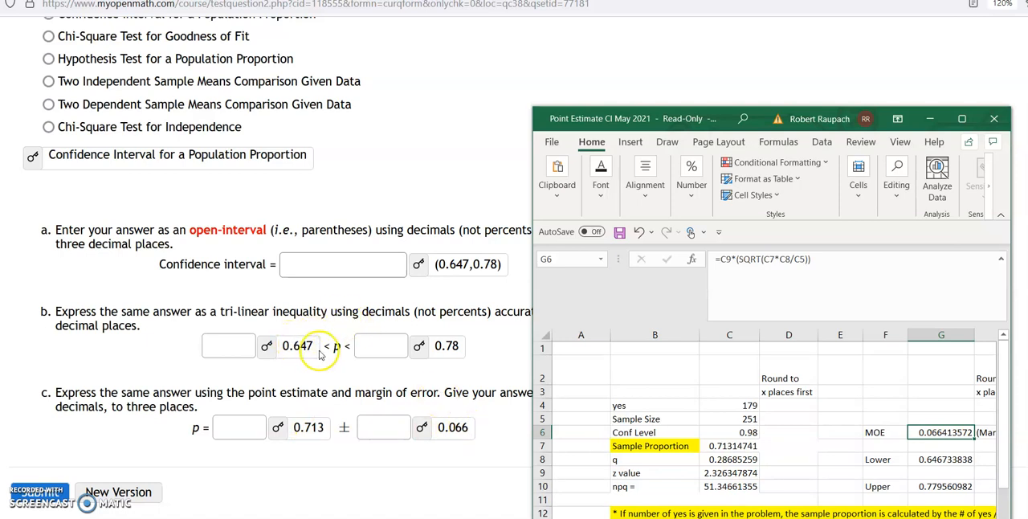
mouse_move(346, 433)
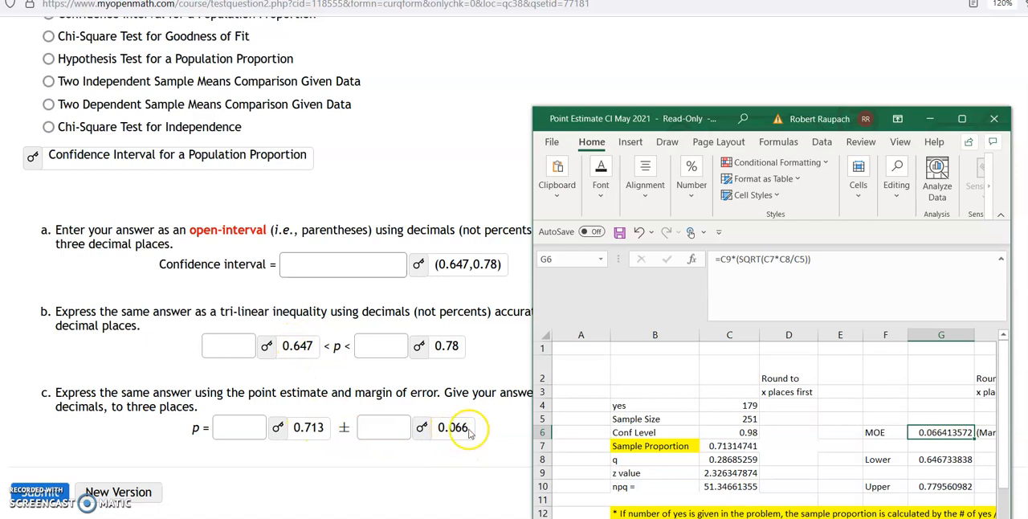
mouse_move(126, 462)
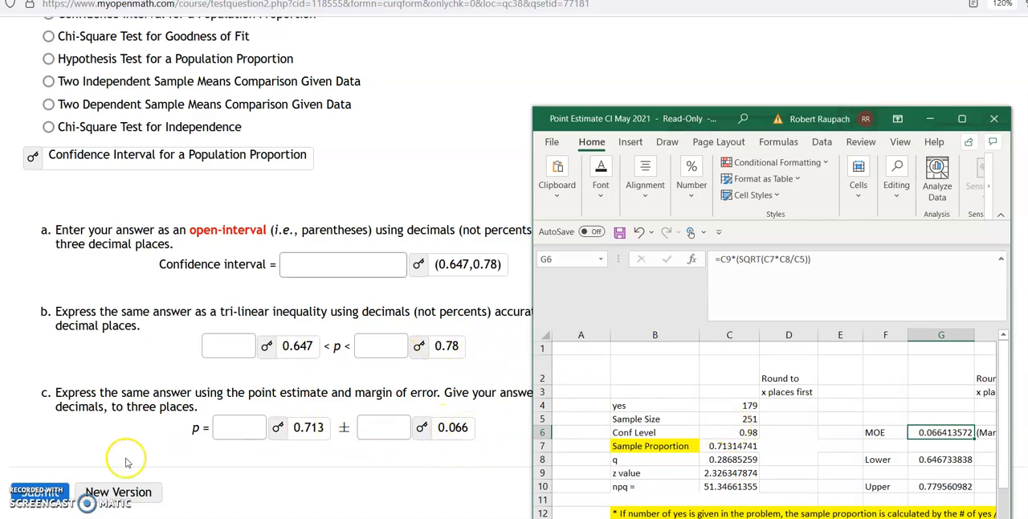